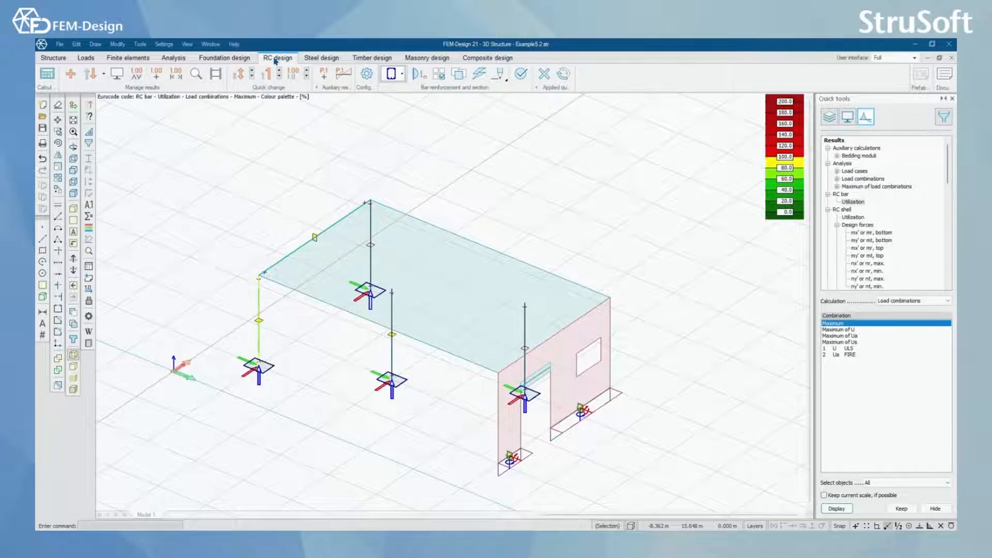
Return to the Structure tab, accepting the pending design changes, and start the Beam tool.
{"action": "left_click", "coordinate": [400, 74]}
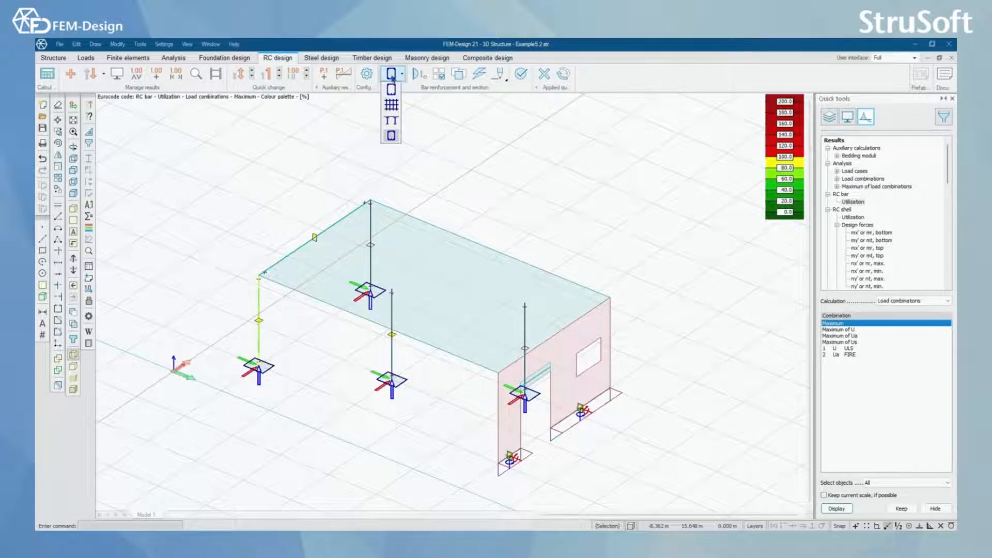
{"action": "mouse_move", "coordinate": [391, 104]}
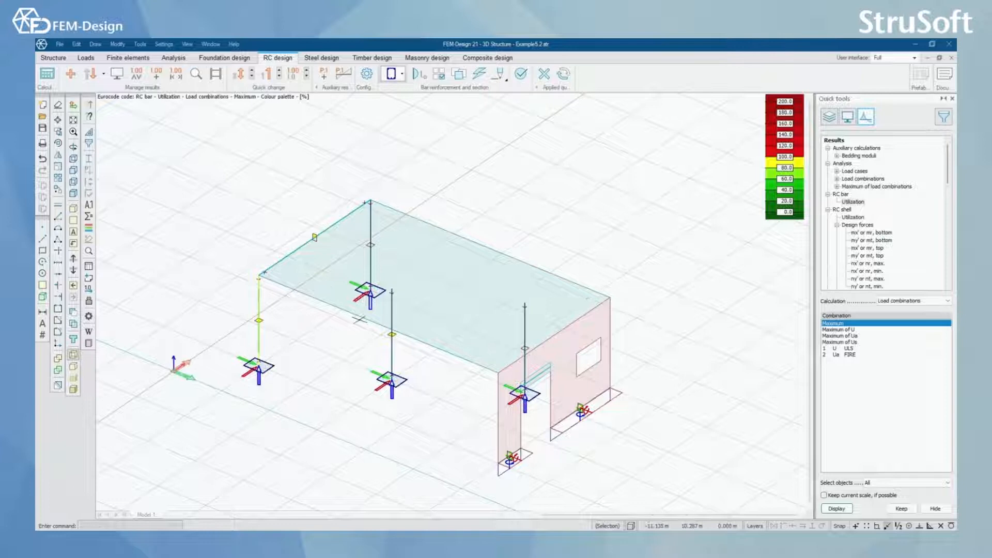
{"action": "left_click", "coordinate": [53, 57]}
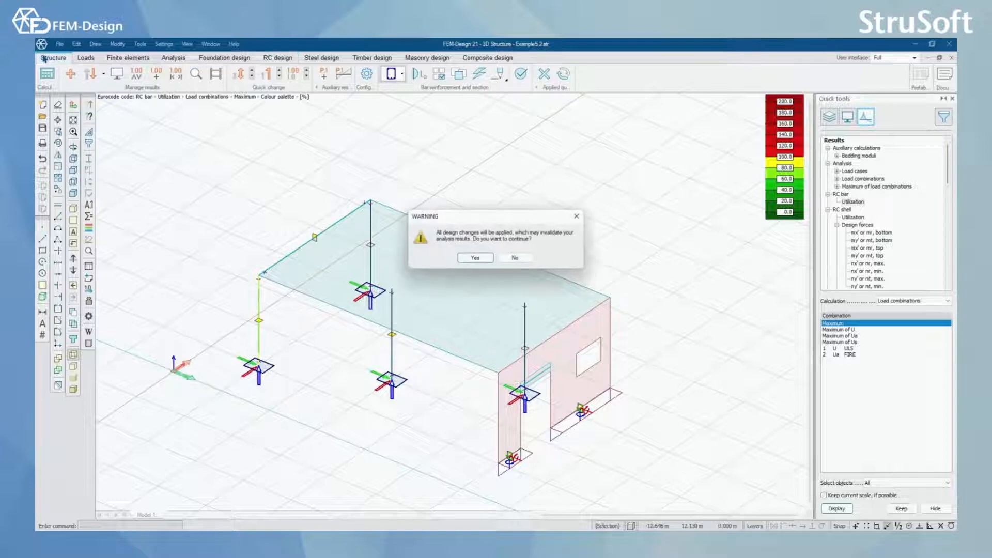
{"action": "left_click", "coordinate": [474, 258]}
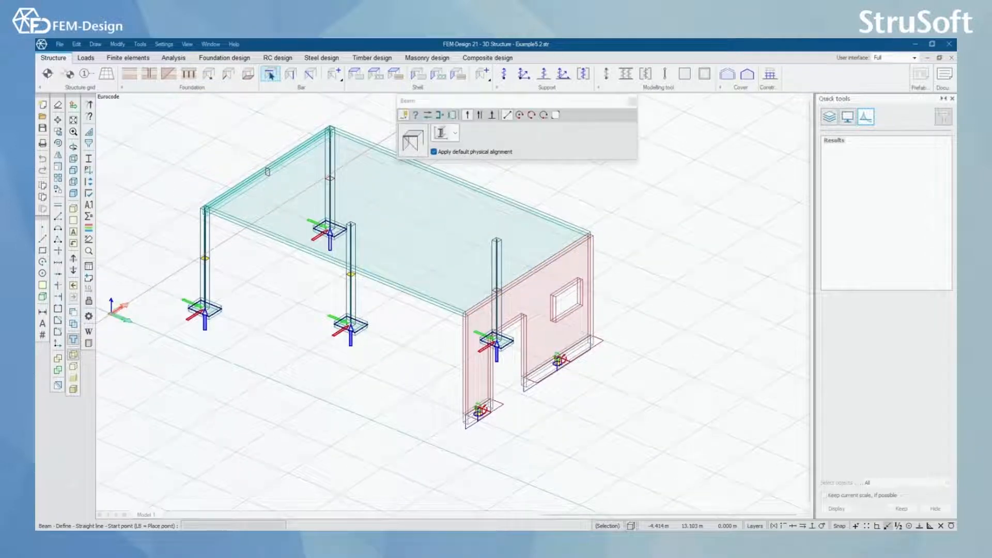
Inspect the default beam's Section, Material and End conditions, then close without adding a beam.
{"action": "left_click", "coordinate": [411, 138]}
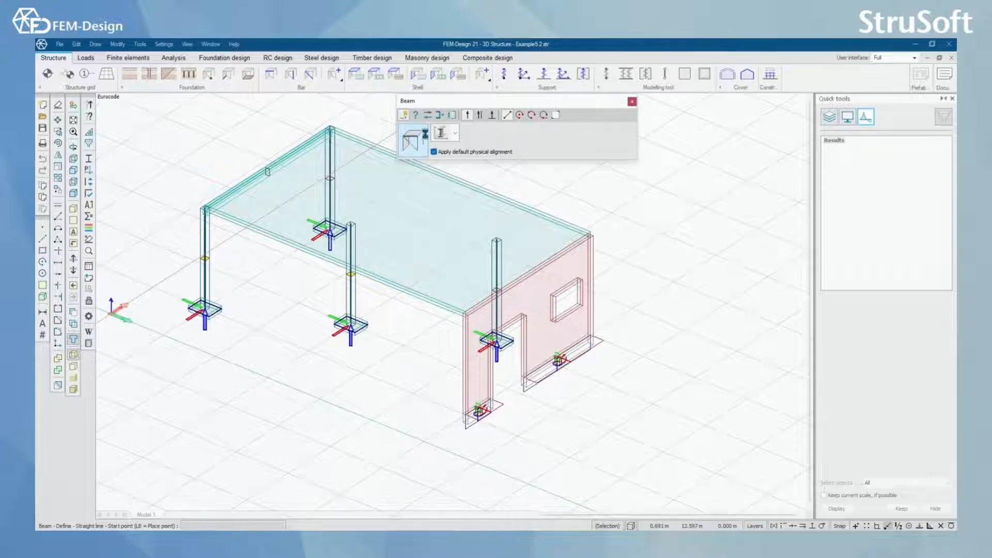
{"action": "left_click", "coordinate": [412, 133]}
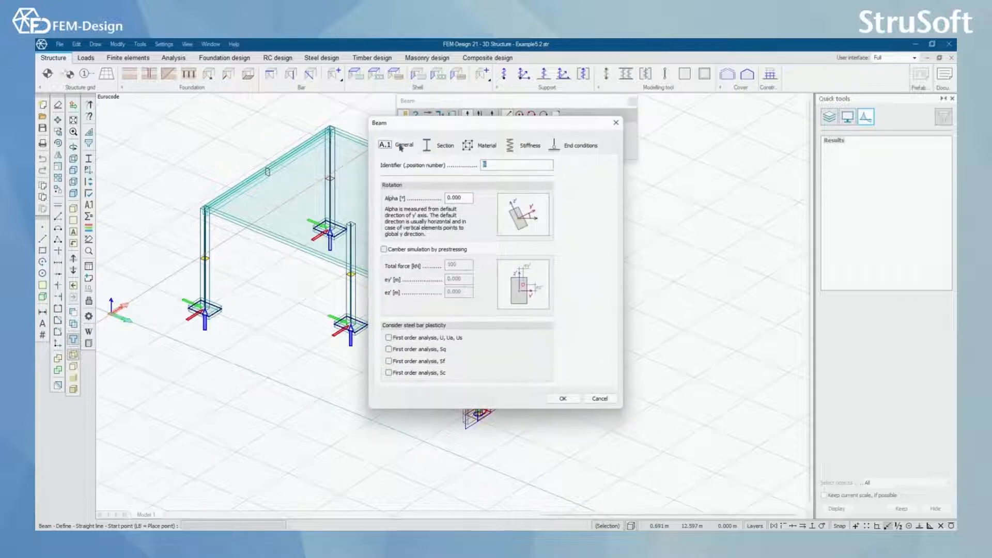
{"action": "left_click", "coordinate": [445, 145]}
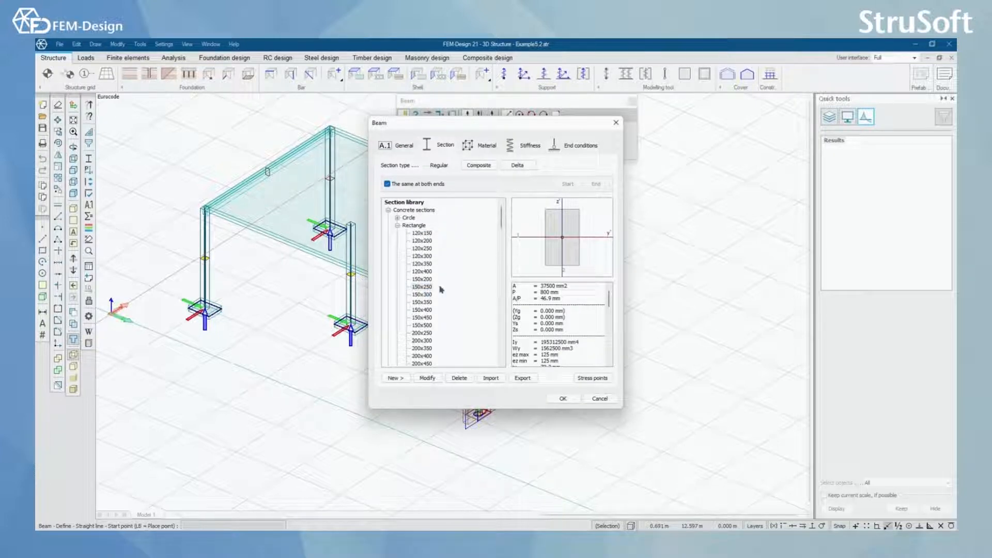
{"action": "left_click", "coordinate": [485, 145]}
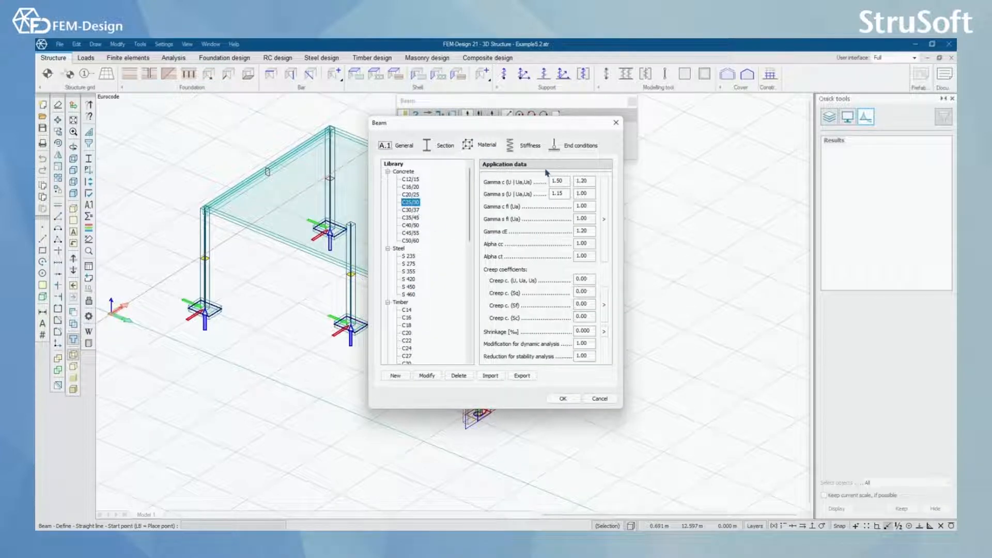
{"action": "mouse_move", "coordinate": [537, 201]}
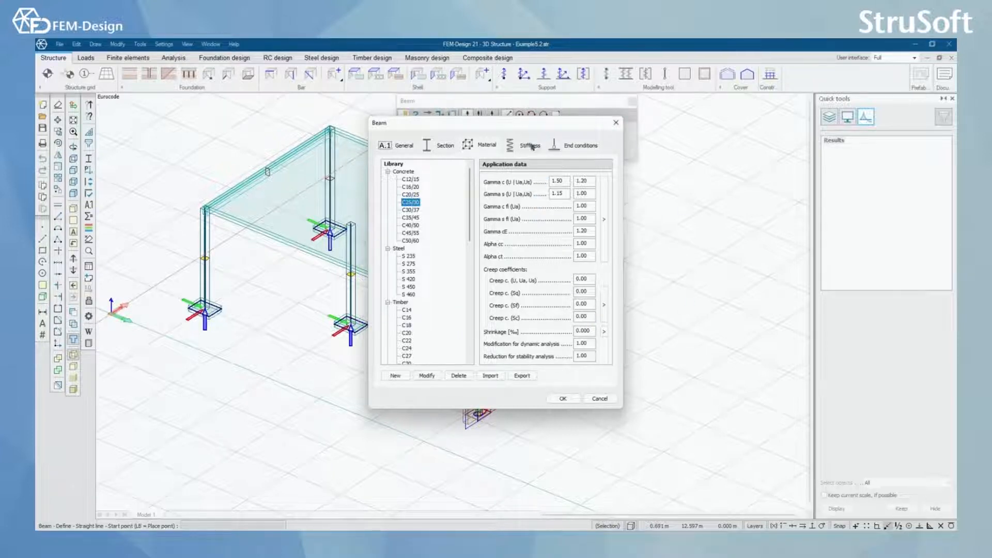
{"action": "left_click", "coordinate": [580, 145]}
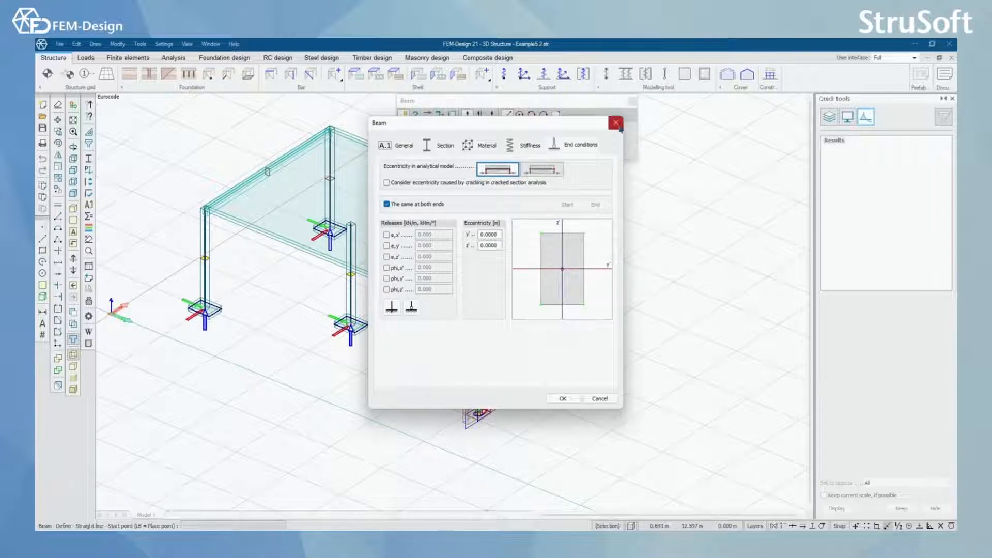
{"action": "left_click", "coordinate": [562, 399]}
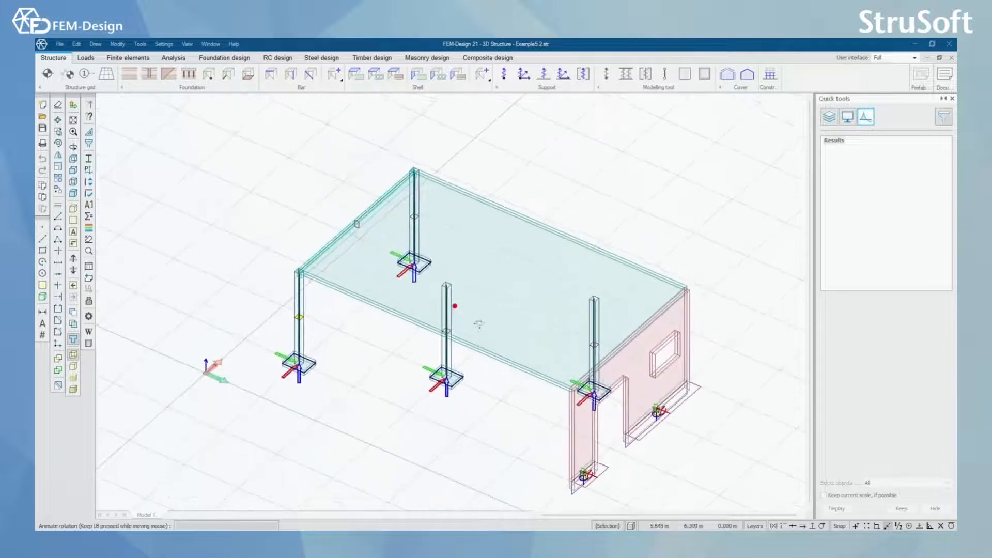
Inspect the default plane plate's General thickness and Material settings, then close the tool.
{"action": "left_click", "coordinate": [358, 74]}
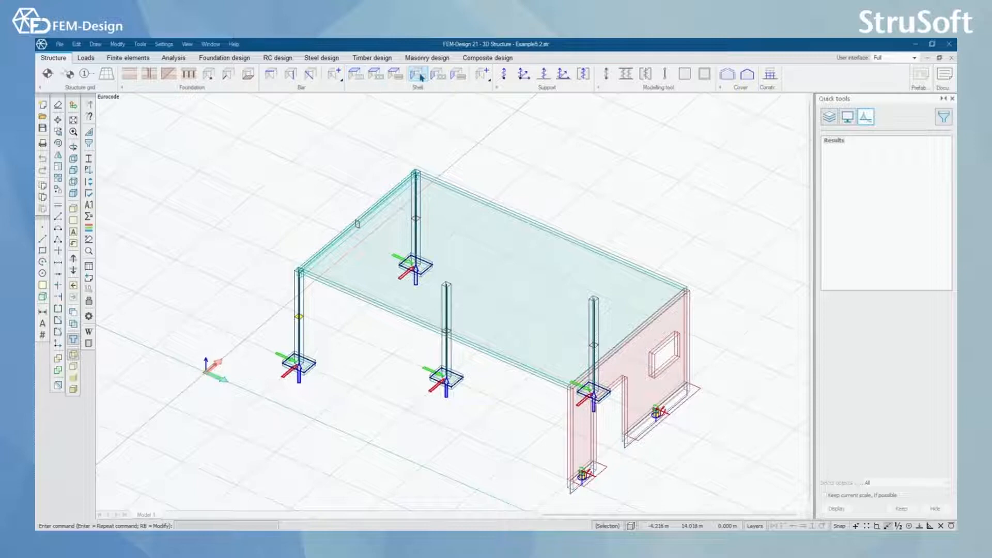
{"action": "left_click", "coordinate": [416, 74]}
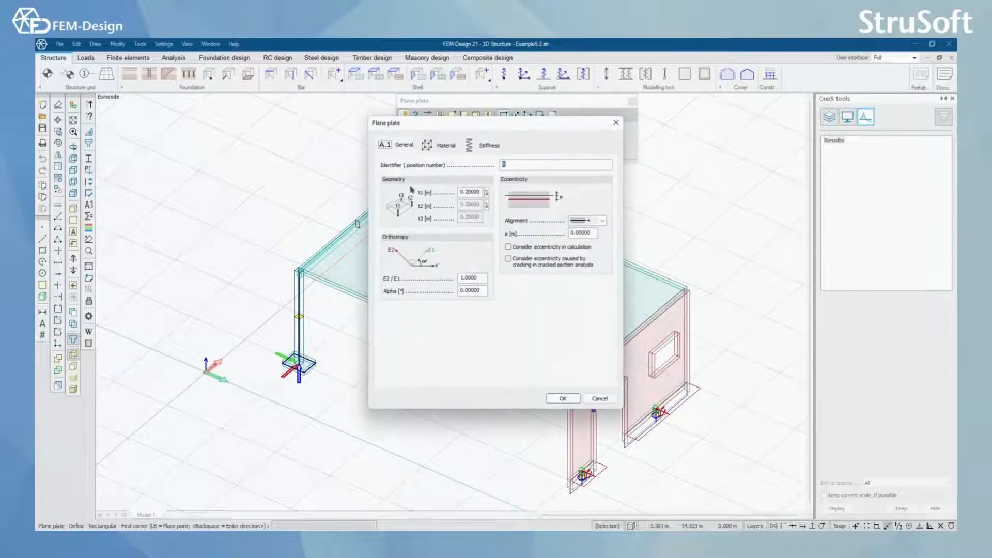
{"action": "left_click", "coordinate": [446, 145]}
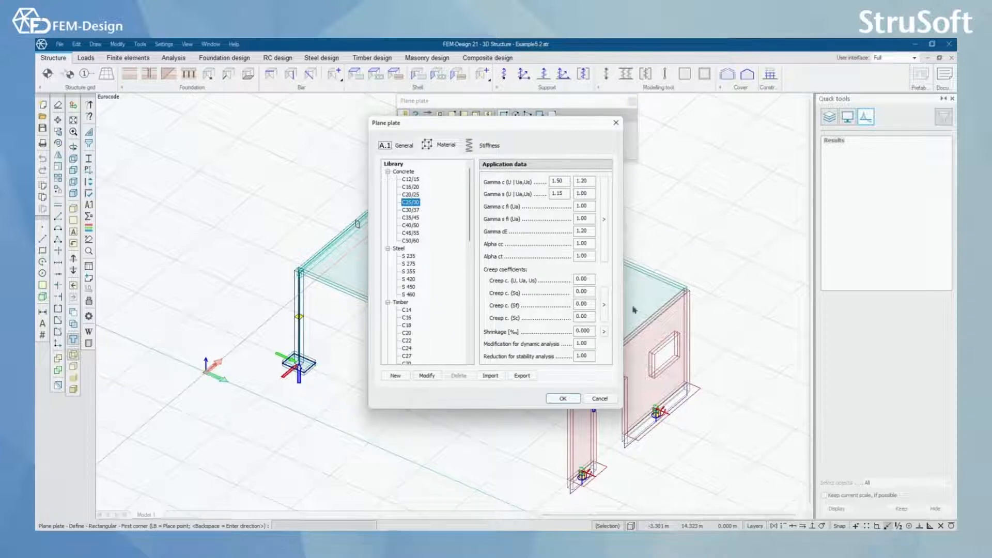
{"action": "left_click", "coordinate": [563, 398]}
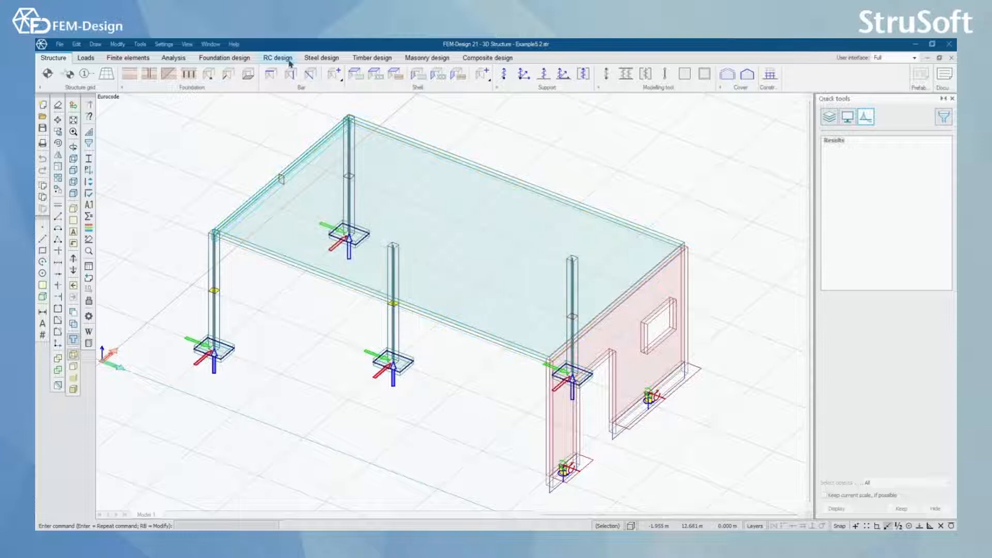
Review RC design configuration: Nominal curvature second-order method and Quasi-permanent crack-width combination.
{"action": "left_click", "coordinate": [276, 58]}
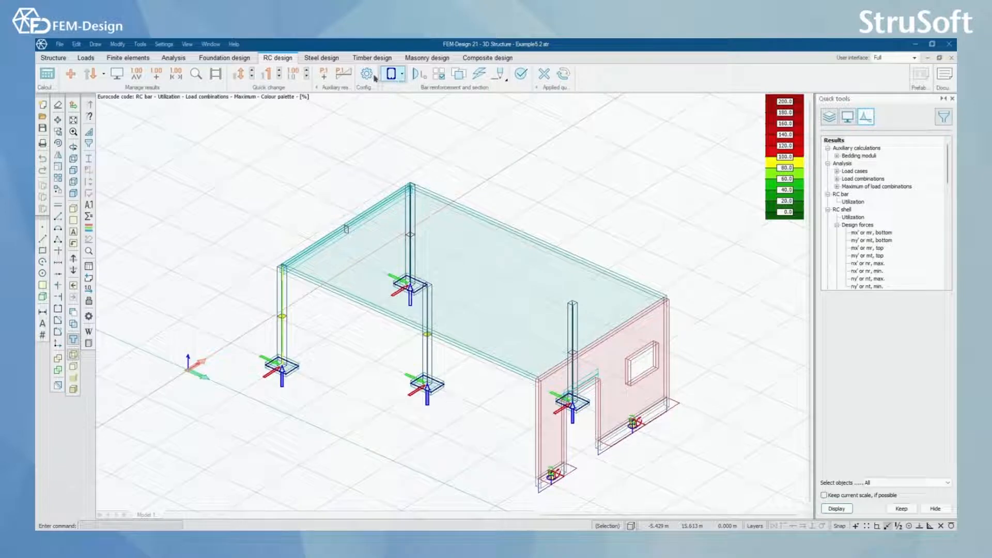
{"action": "left_click", "coordinate": [364, 74]}
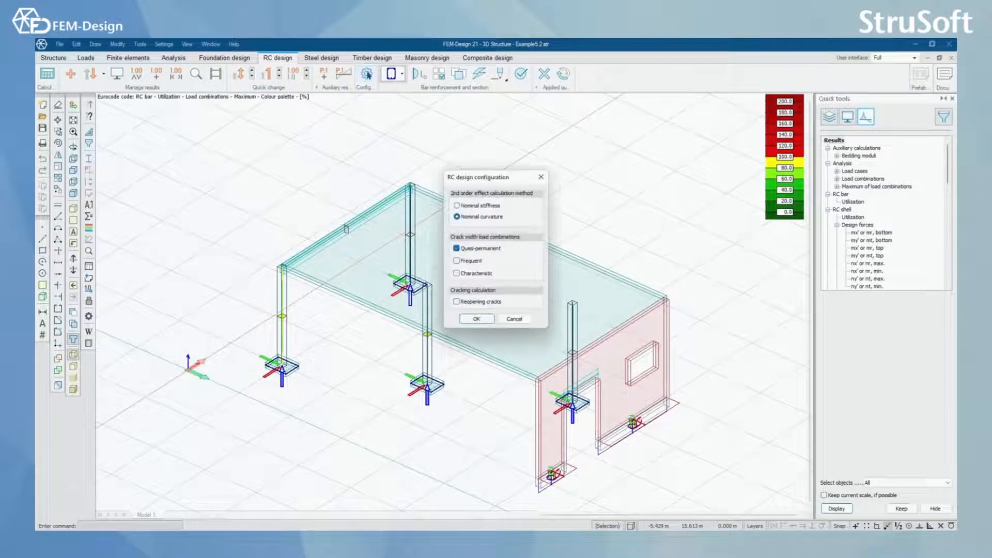
{"action": "left_click_drag", "start_coordinate": [477, 177], "coordinate": [525, 125]}
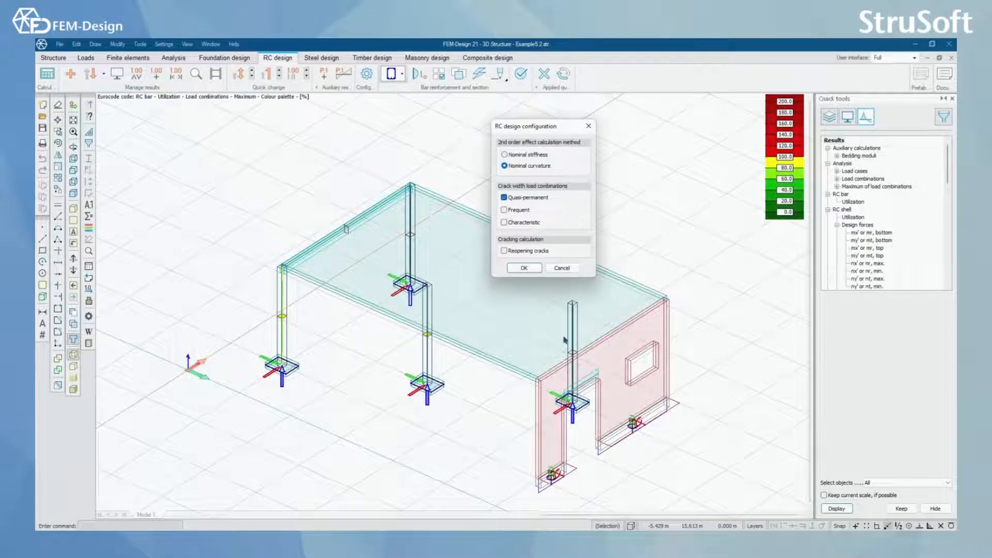
{"action": "left_click_drag", "start_coordinate": [538, 126], "coordinate": [553, 118]}
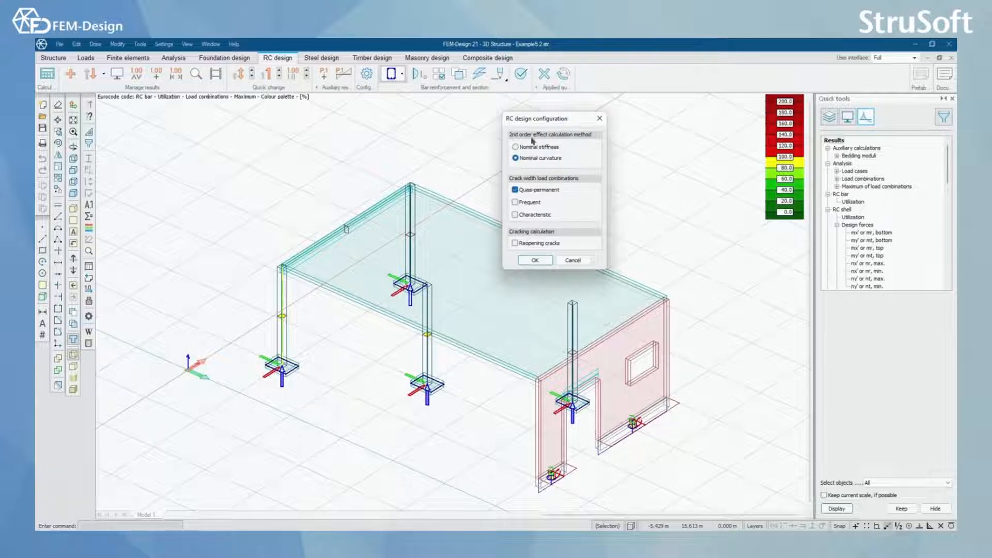
{"action": "mouse_move", "coordinate": [484, 164]}
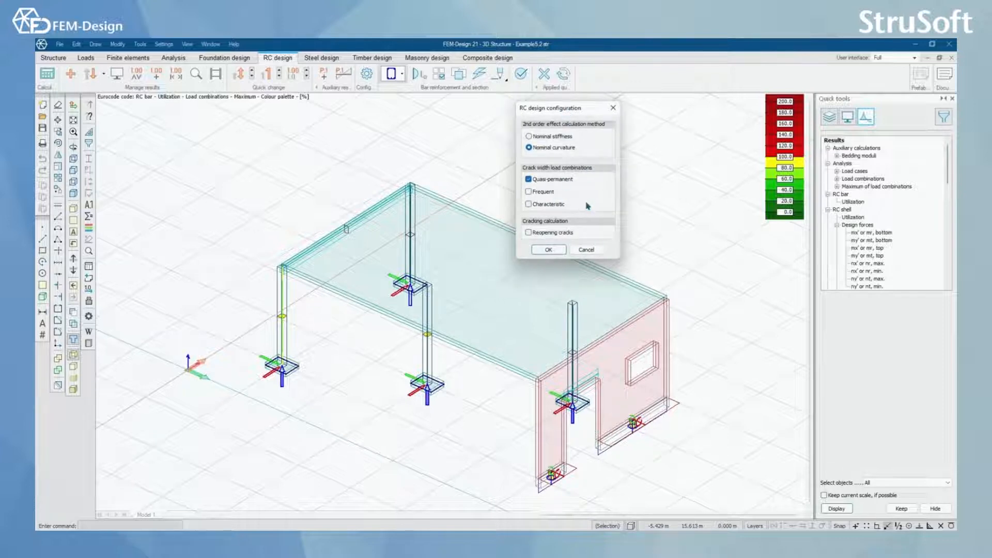
{"action": "left_click", "coordinate": [548, 249]}
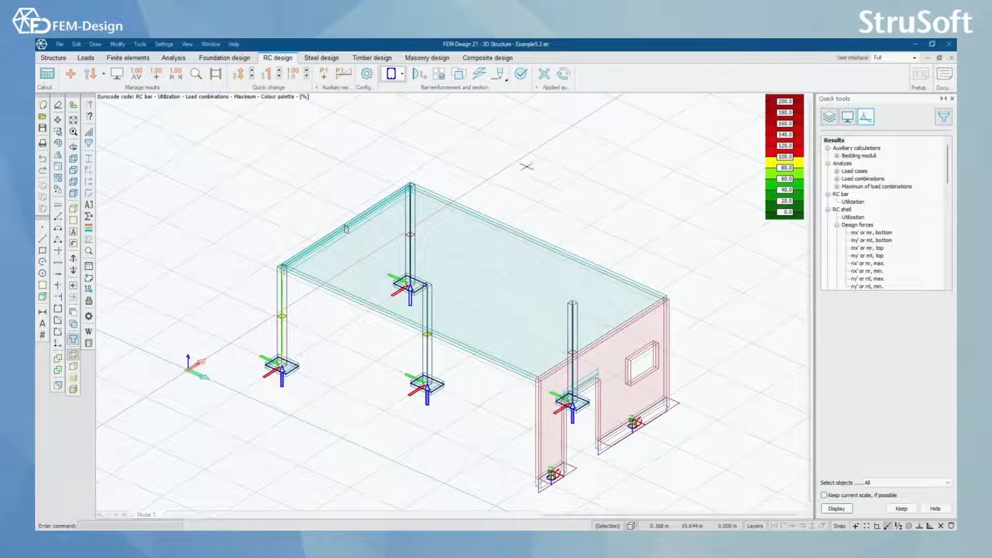
Choose bars as design object type and start editing the columns' calculation parameters.
{"action": "left_click", "coordinate": [391, 74]}
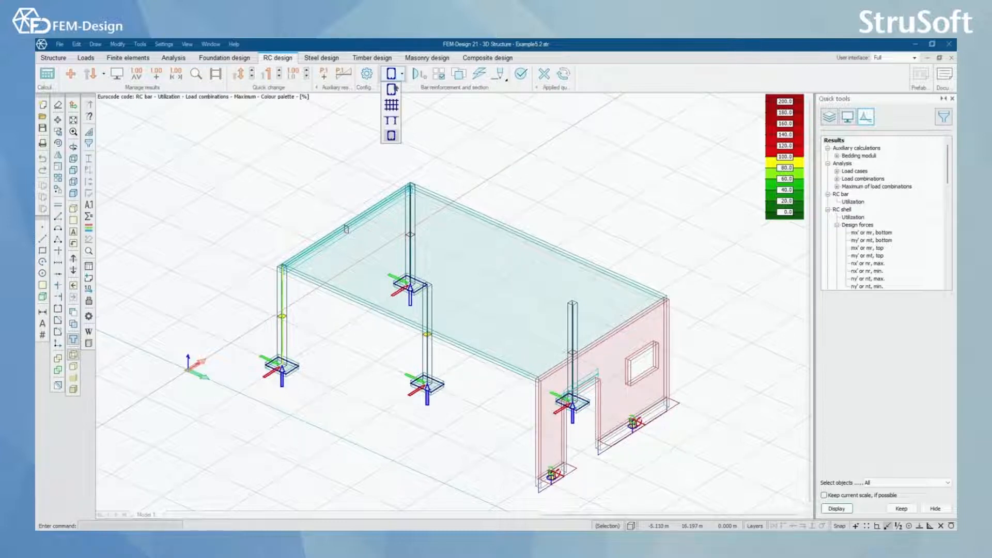
{"action": "mouse_move", "coordinate": [391, 90]}
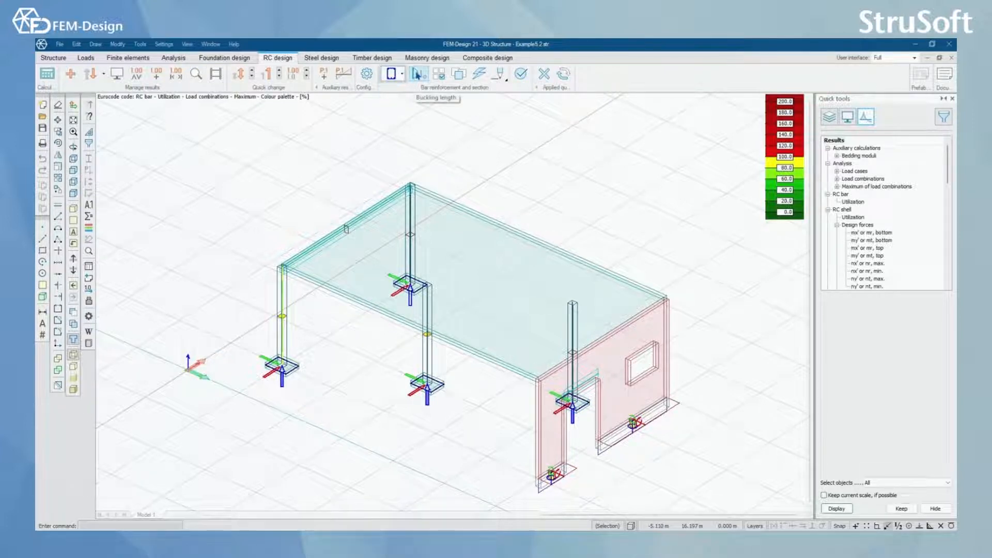
{"action": "left_click", "coordinate": [393, 74]}
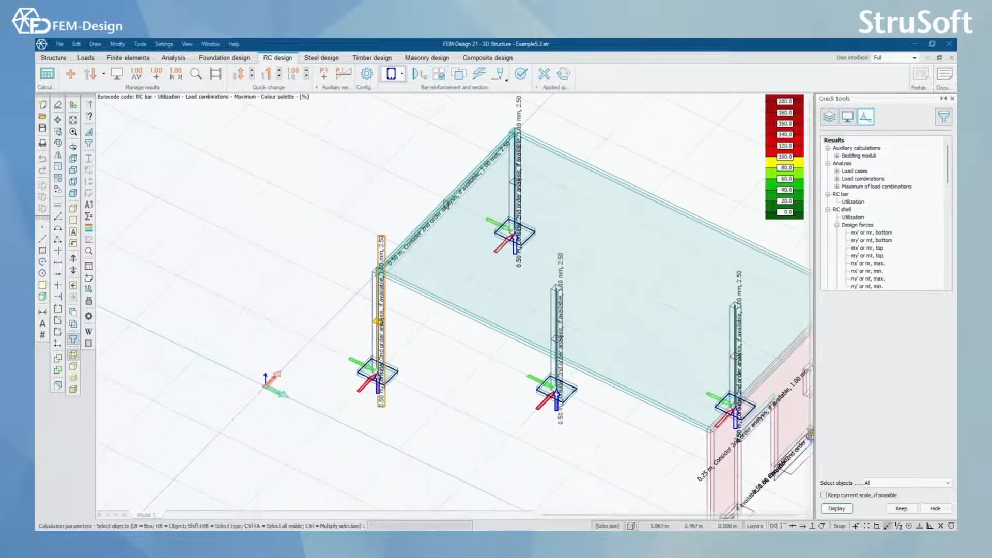
Review a column's general and fire design calculation parameters, then close the dialog.
{"action": "left_click", "coordinate": [365, 74]}
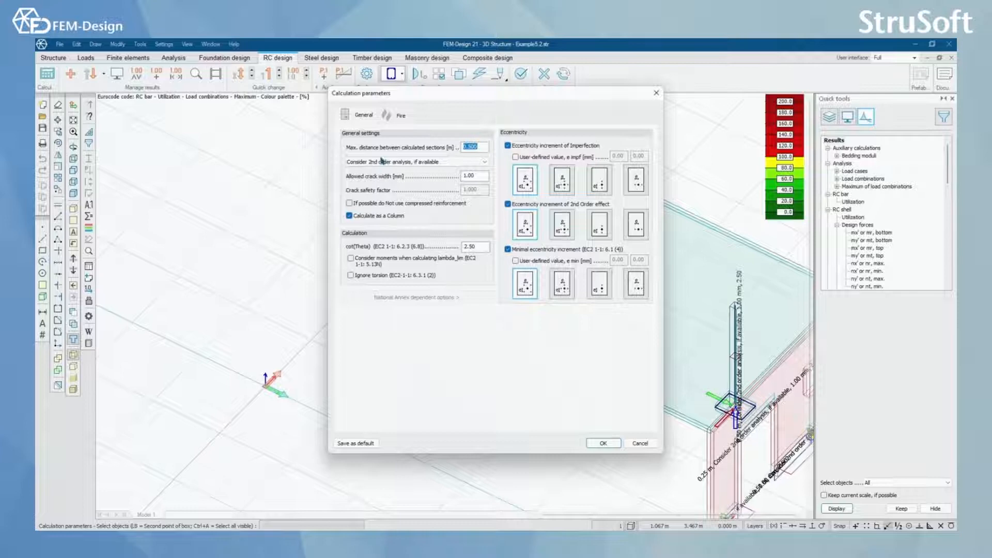
{"action": "mouse_move", "coordinate": [515, 139]}
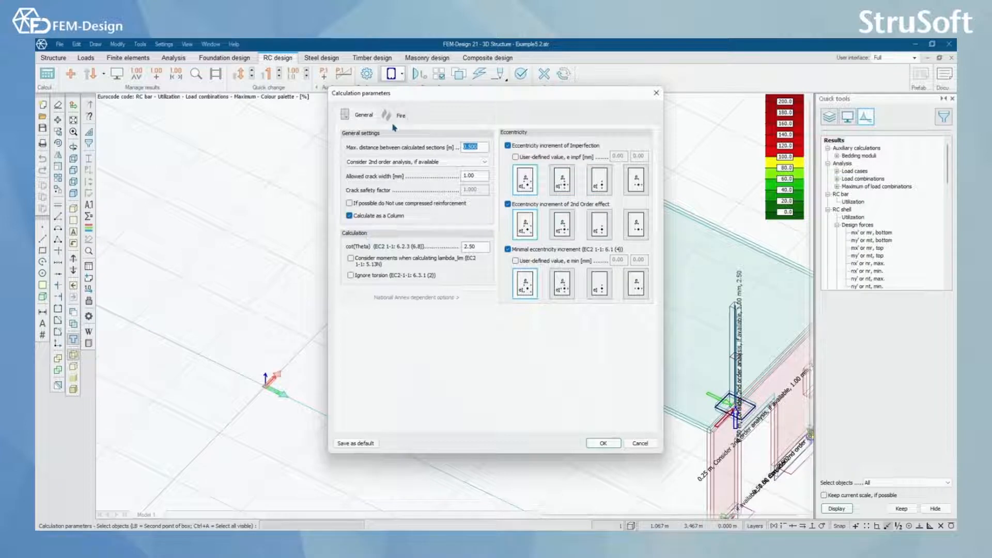
{"action": "left_click", "coordinate": [401, 115]}
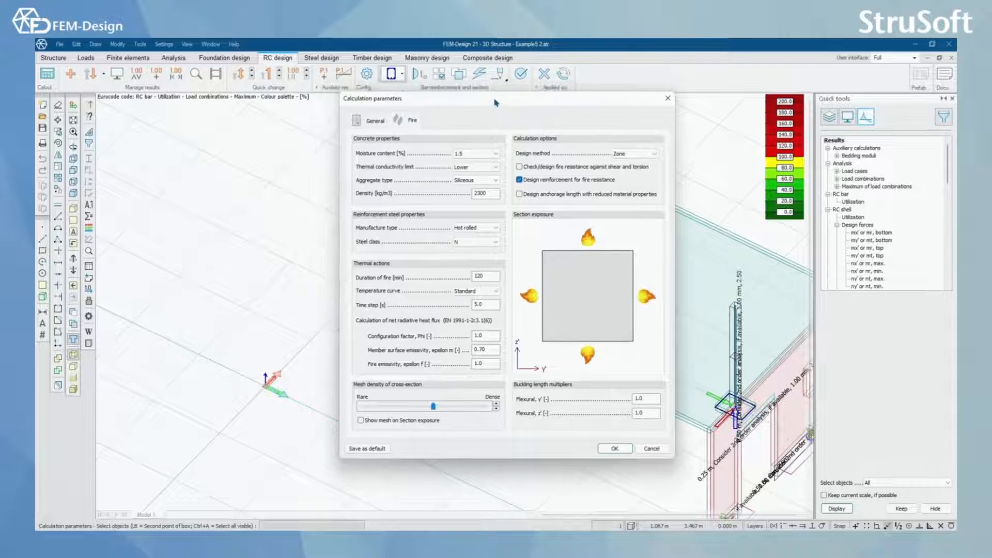
{"action": "mouse_move", "coordinate": [661, 201]}
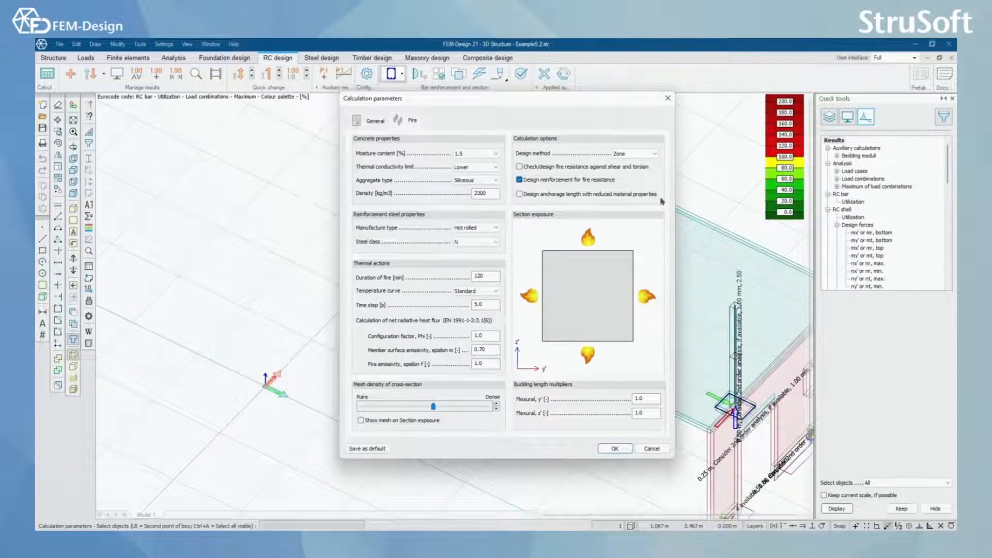
{"action": "left_click", "coordinate": [614, 448]}
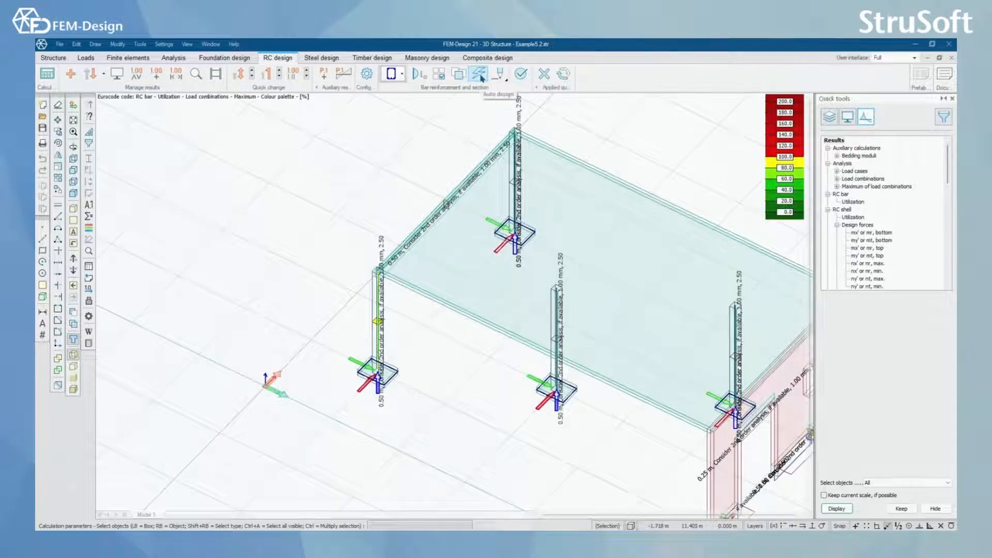
Auto-design column C.1.1's reinforcement, reaching 81% utilization, and open the display settings.
{"action": "left_click", "coordinate": [480, 74]}
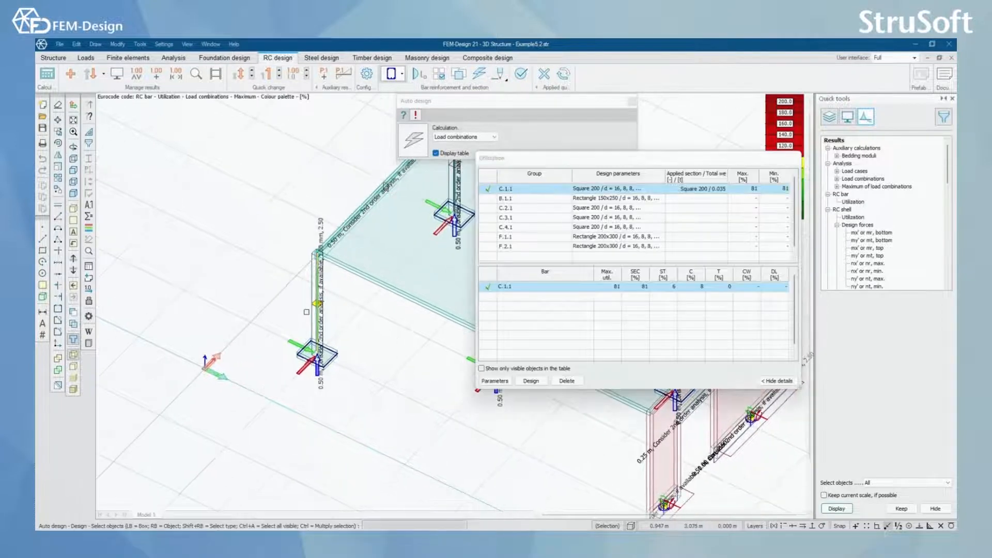
{"action": "left_click", "coordinate": [500, 75]}
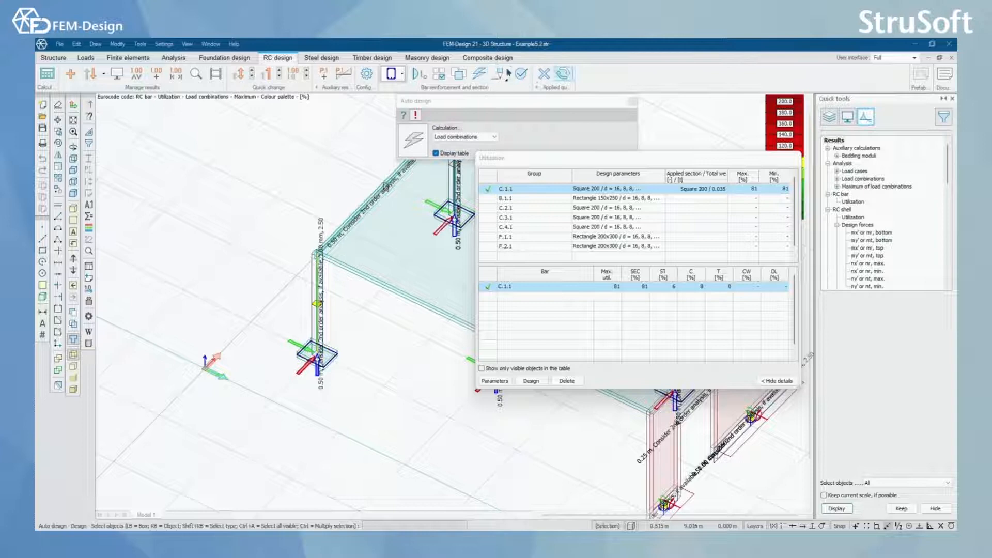
{"action": "mouse_move", "coordinate": [502, 75]}
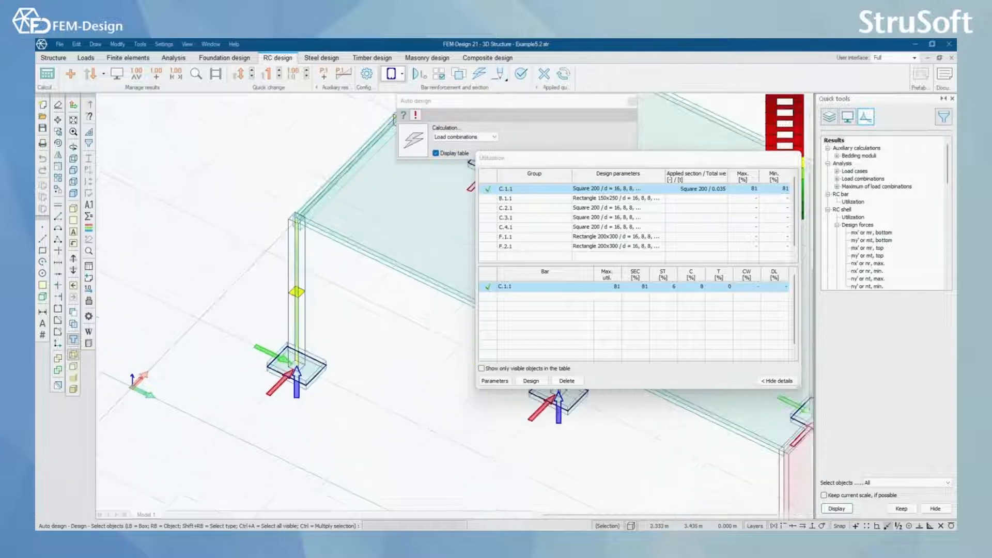
{"action": "left_click", "coordinate": [479, 74]}
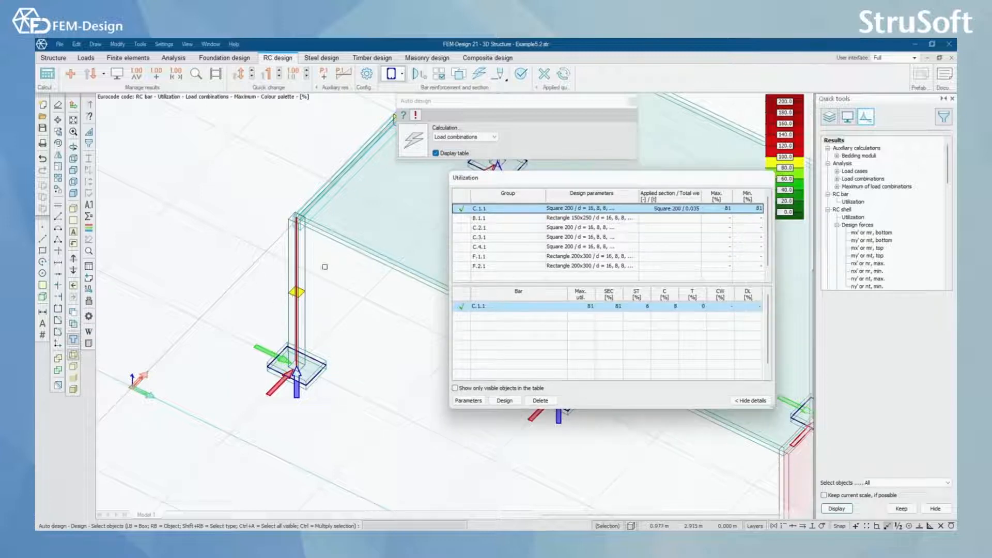
{"action": "left_click", "coordinate": [852, 117]}
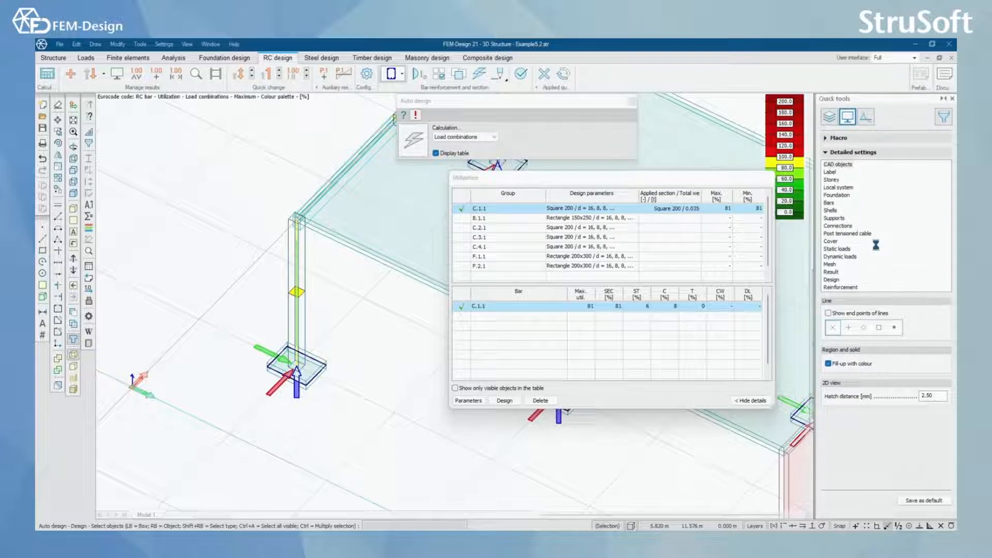
Turn on the Bars reinforcement preview in detailed display settings to draw the rebar cage.
{"action": "left_click", "coordinate": [835, 138]}
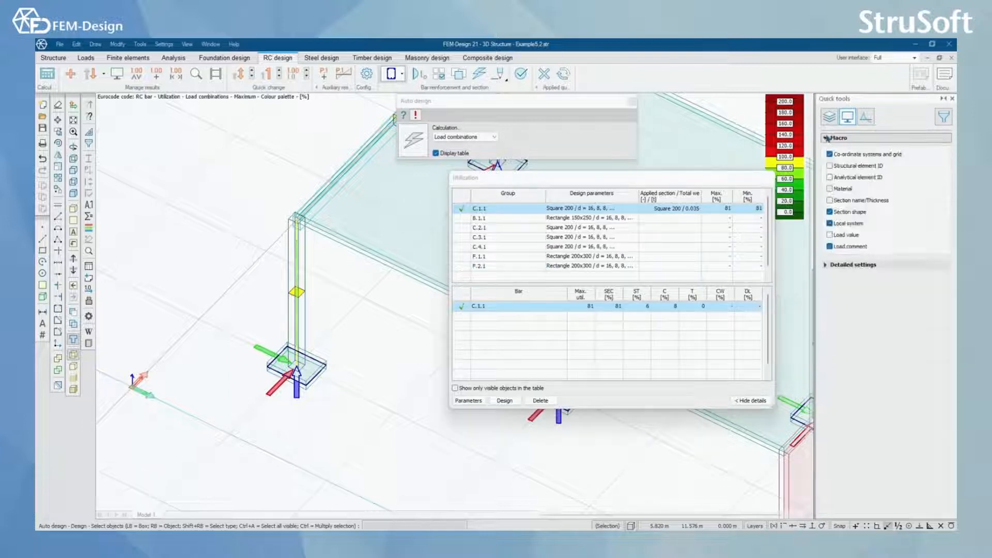
{"action": "left_click", "coordinate": [852, 265]}
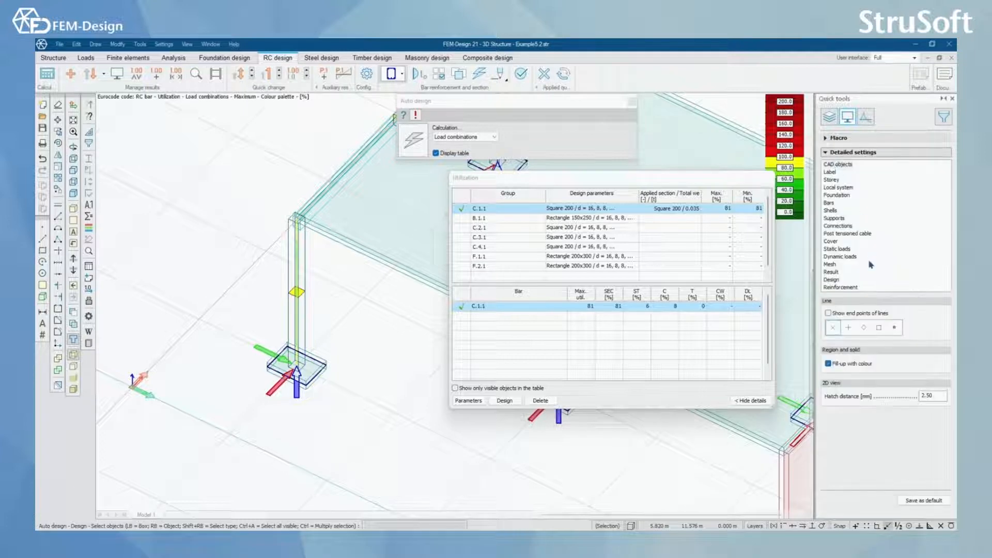
{"action": "left_click", "coordinate": [829, 203]}
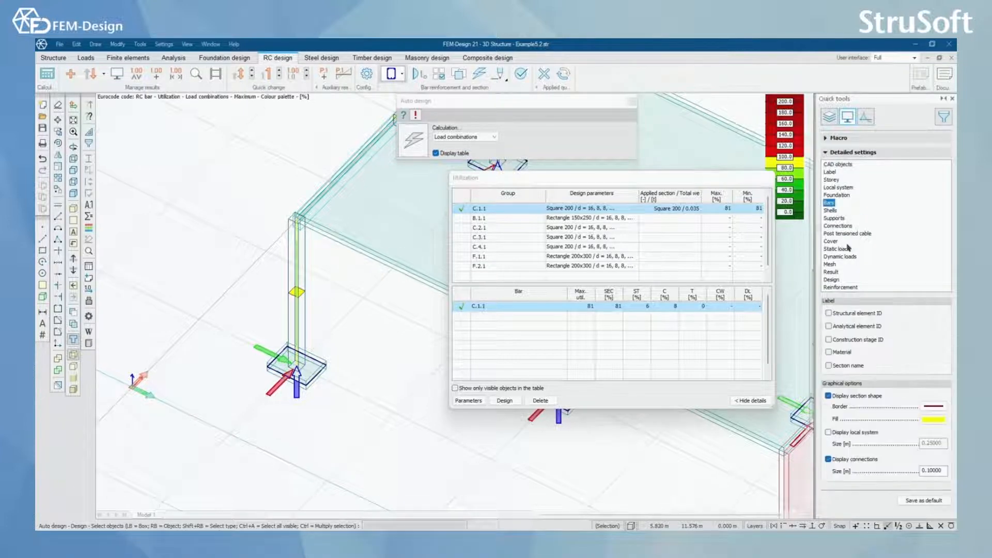
{"action": "left_click", "coordinate": [841, 287]}
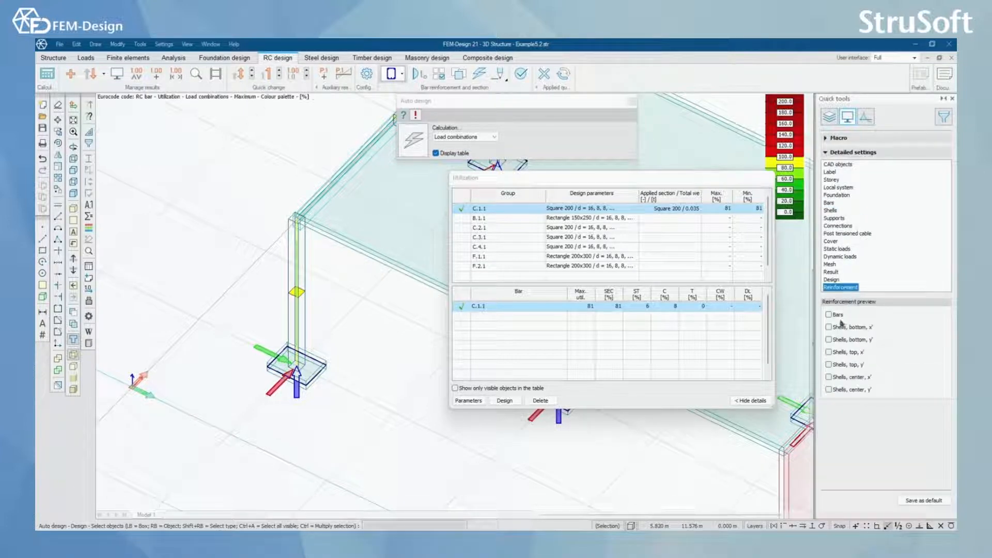
{"action": "left_click", "coordinate": [829, 315]}
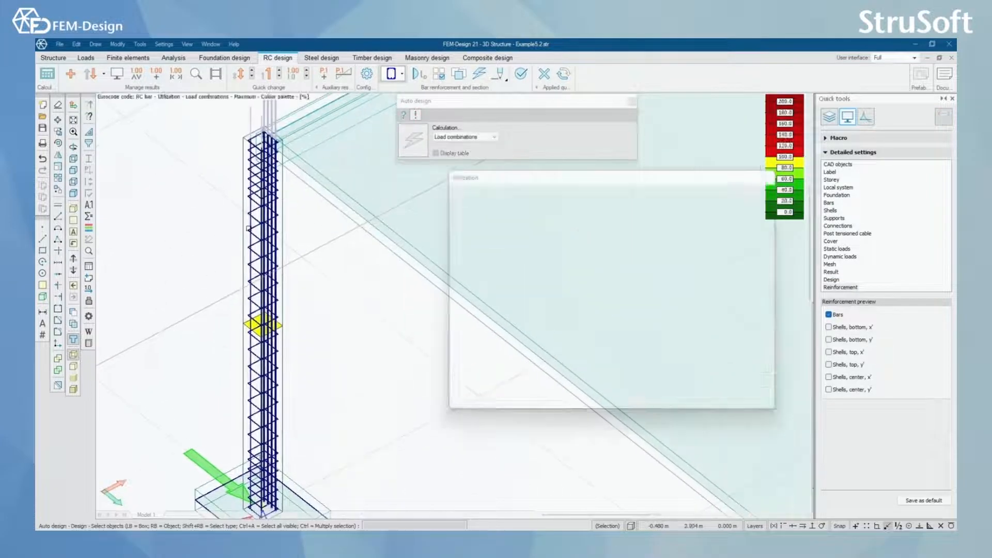
Check column C.1.1's stirrups (B500A, Ø8 ribbed, 90 mm) in manual bar design.
{"action": "left_click", "coordinate": [436, 153]}
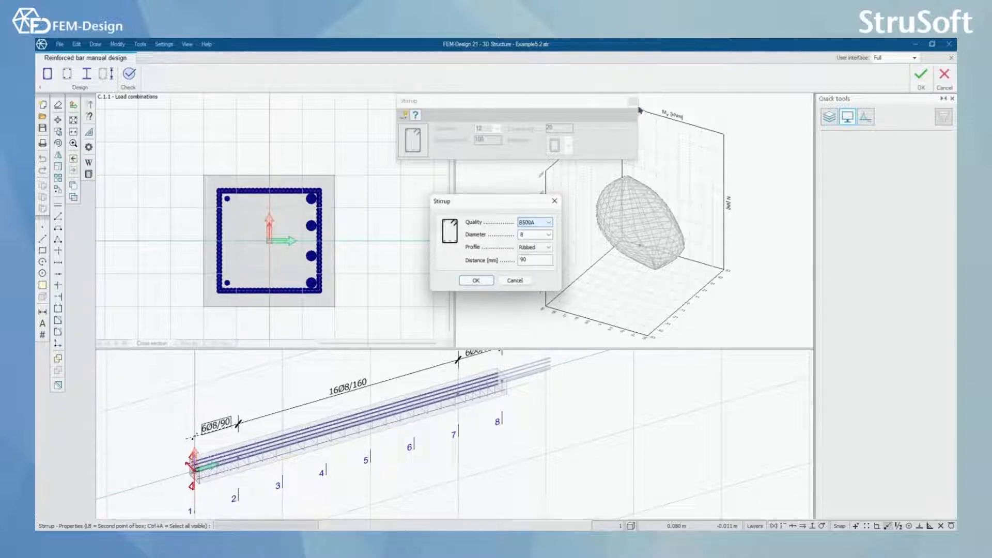
{"action": "left_click", "coordinate": [477, 280]}
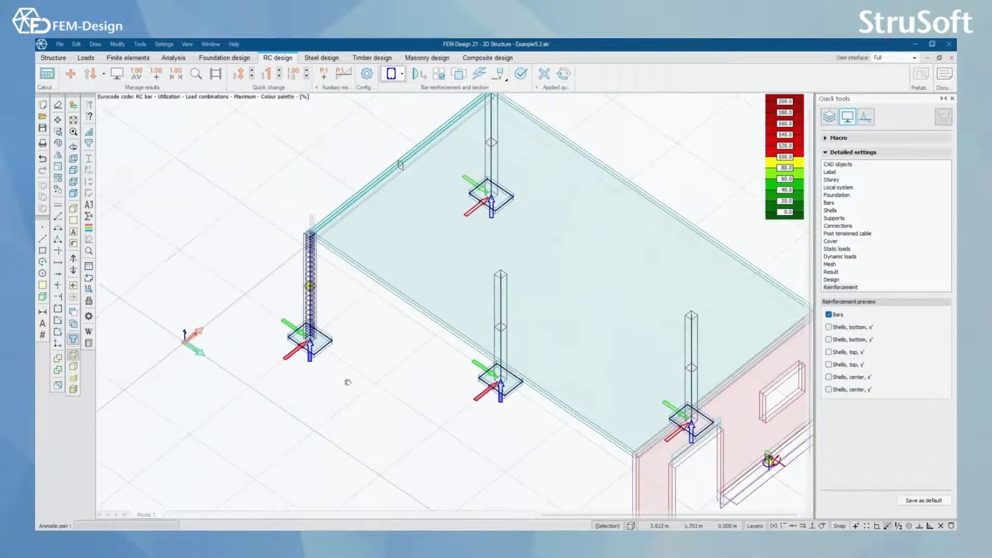
Select Surface reinforcement and start assigning a buckling length to the slab.
{"action": "left_click", "coordinate": [393, 74]}
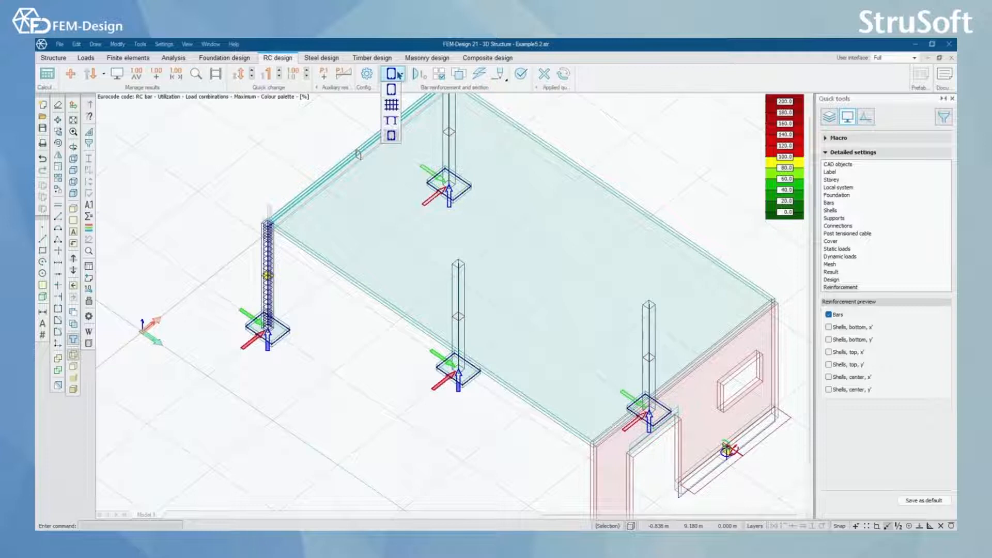
{"action": "mouse_move", "coordinate": [391, 119]}
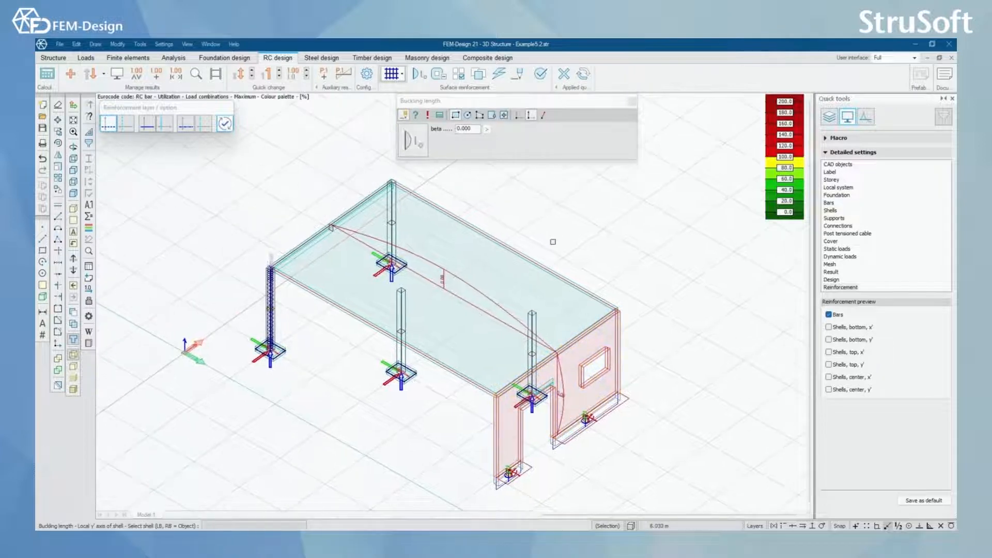
{"action": "left_click", "coordinate": [438, 74]}
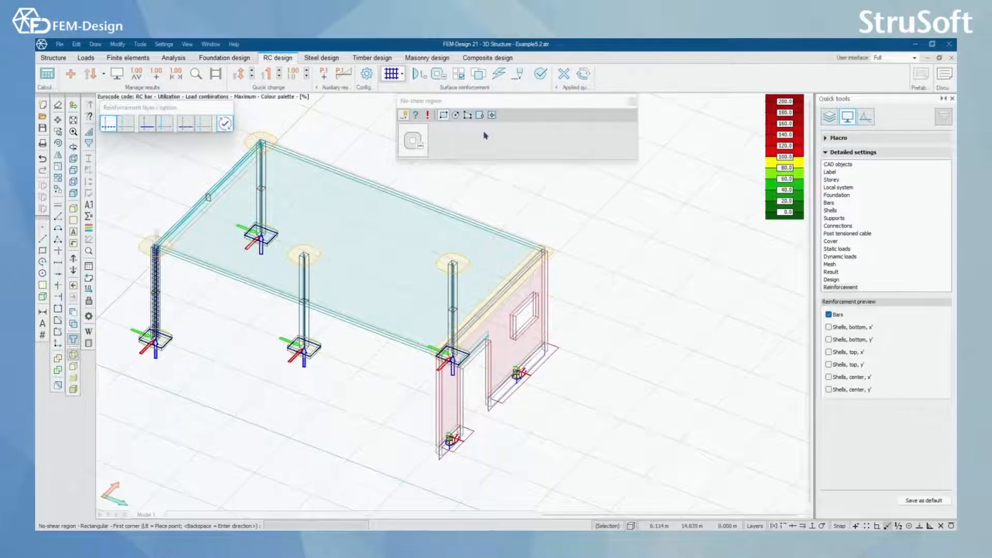
{"action": "mouse_move", "coordinate": [411, 115]}
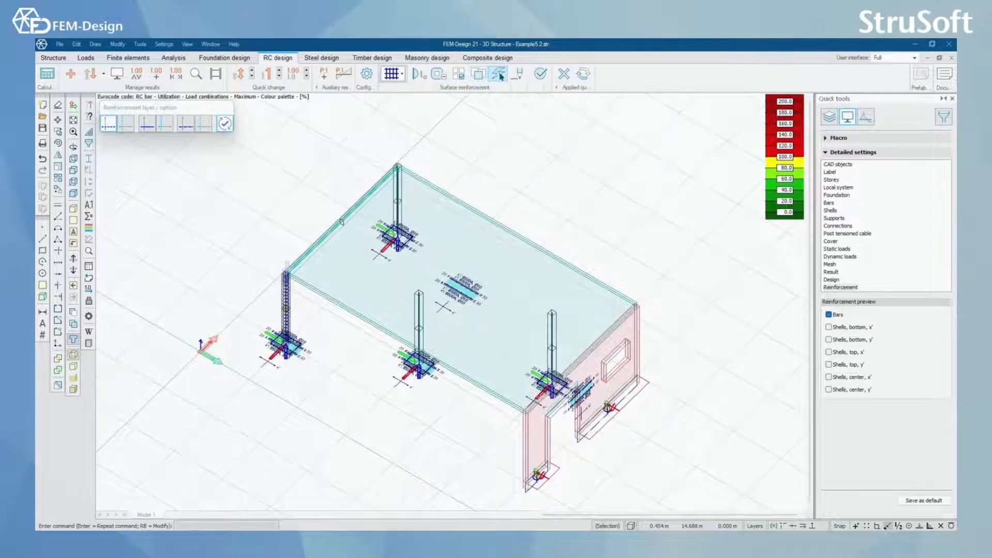
Auto-design slab surface reinforcement, giving P.3.1 d10/150 bars at 106% utilization.
{"action": "left_click", "coordinate": [500, 74]}
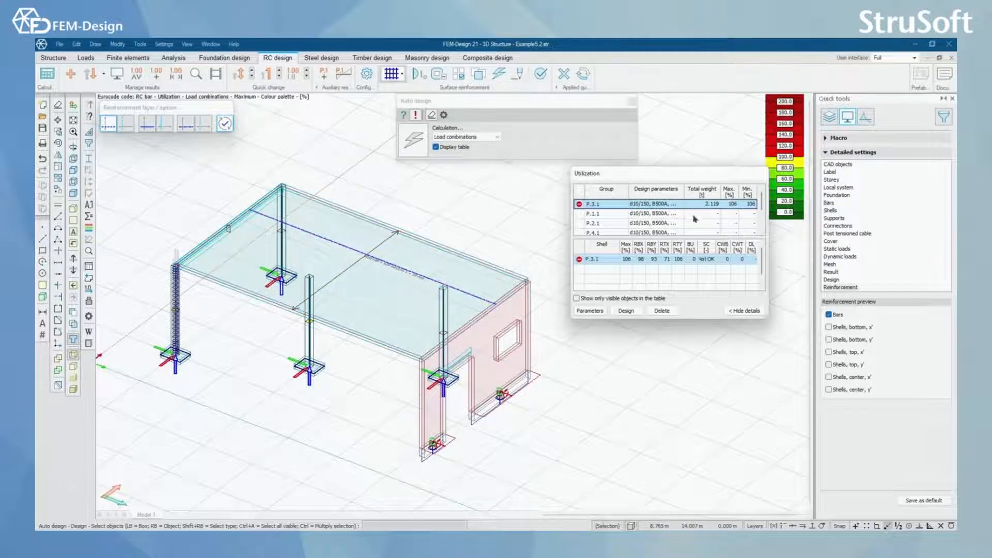
{"action": "mouse_move", "coordinate": [708, 247]}
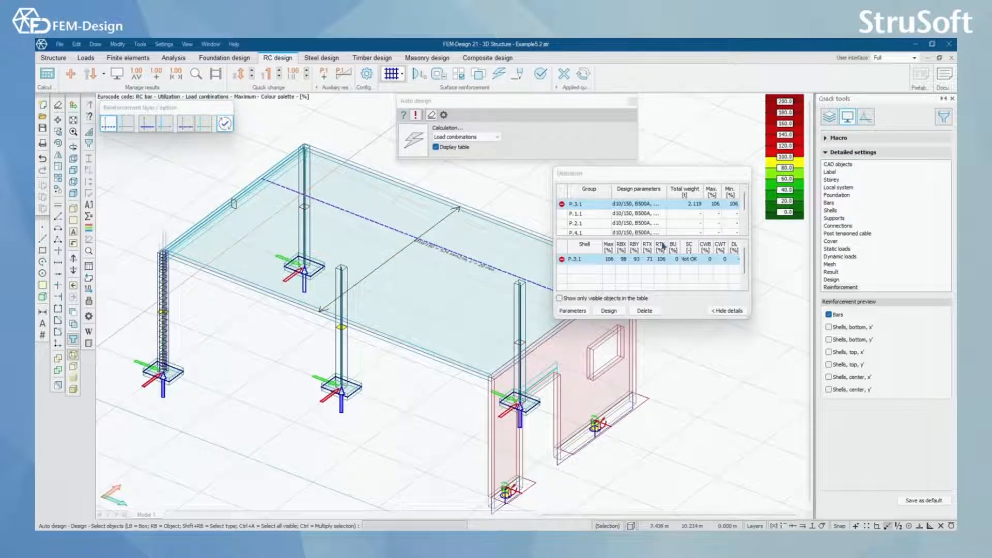
{"action": "mouse_move", "coordinate": [664, 276]}
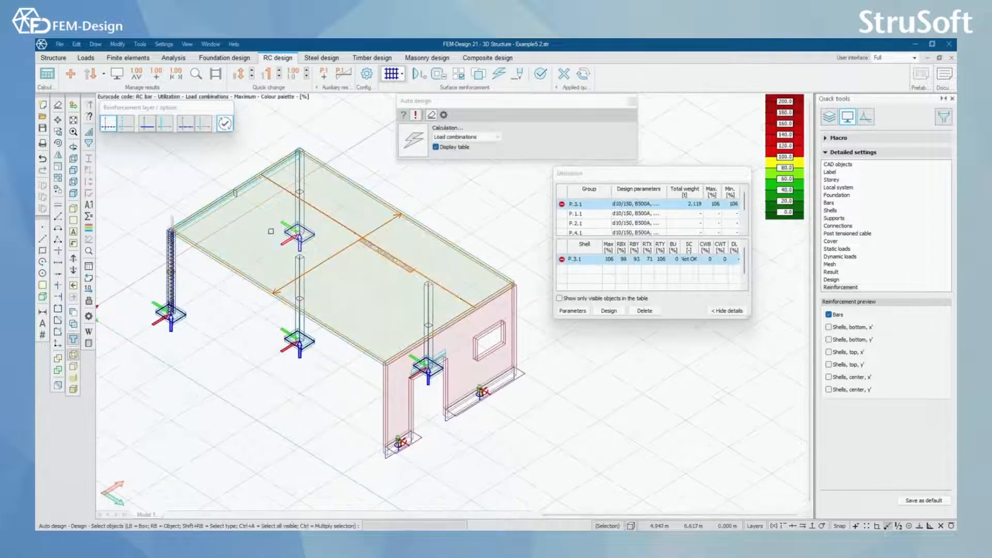
Show the maximum RC shell utilization colour map on the slab, then start manual design.
{"action": "left_click", "coordinate": [864, 117]}
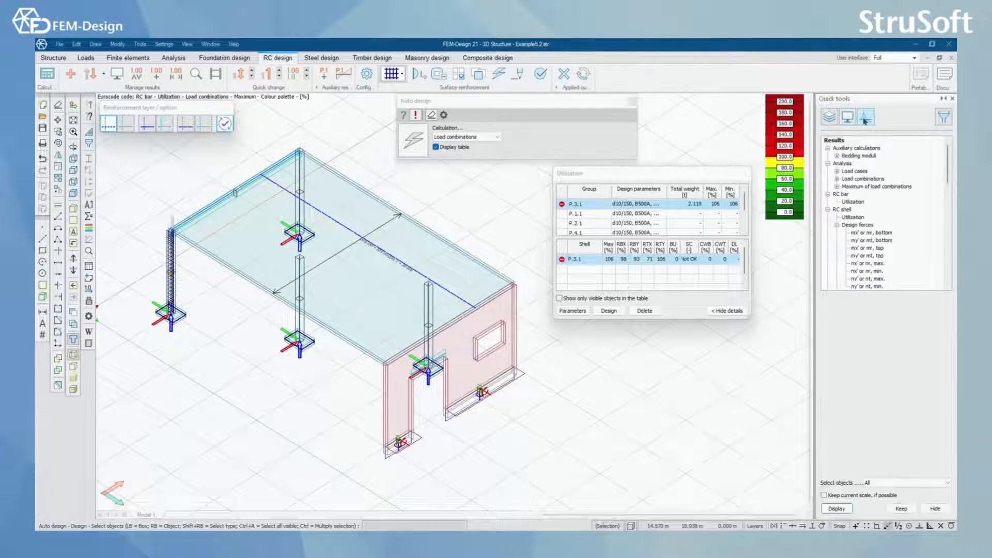
{"action": "scroll", "scroll_direction": "down", "scroll_amount": 3}
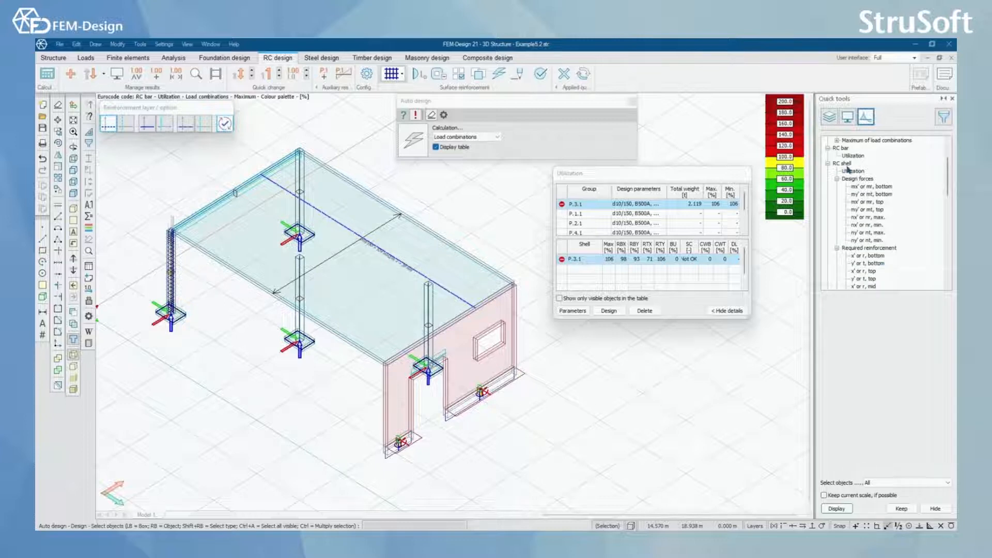
{"action": "left_click", "coordinate": [851, 171]}
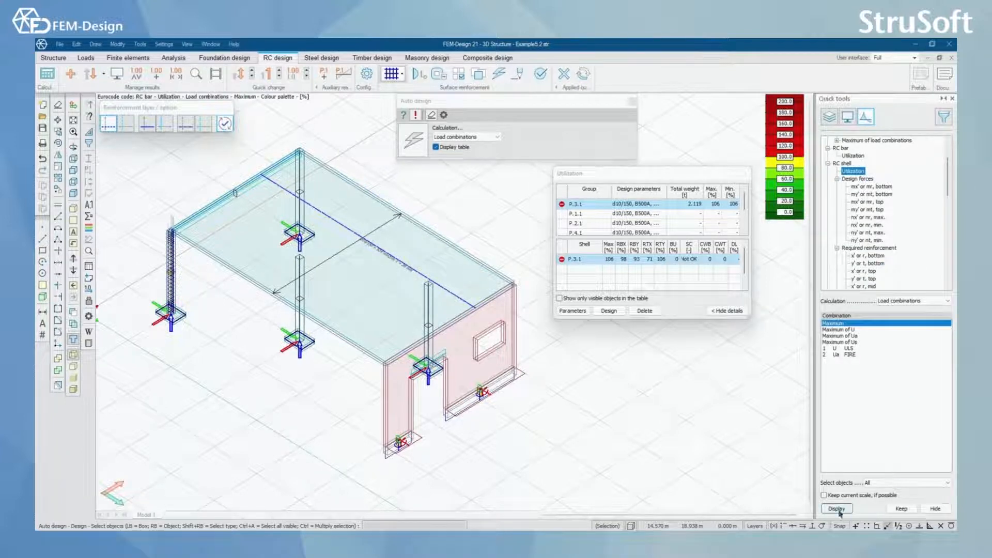
{"action": "left_click", "coordinate": [837, 508]}
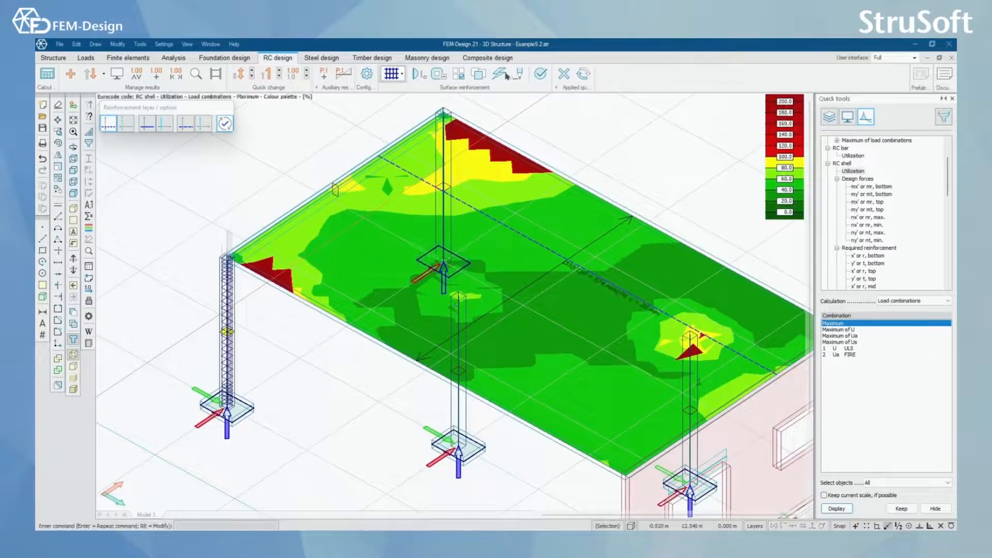
{"action": "left_click", "coordinate": [516, 74]}
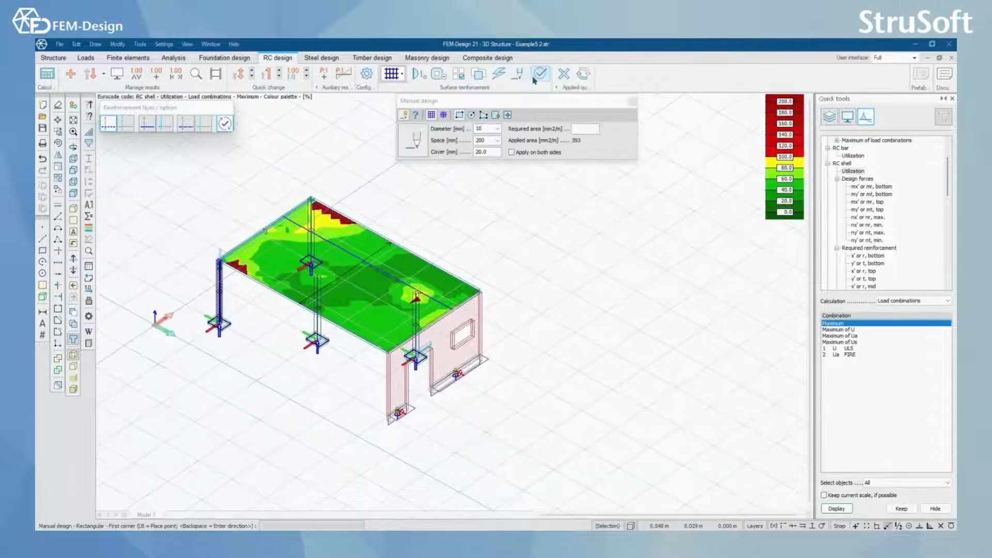
Auto-design wall W.1.1 with d10/150 bars, reaching 99% utilization.
{"action": "left_click", "coordinate": [540, 74]}
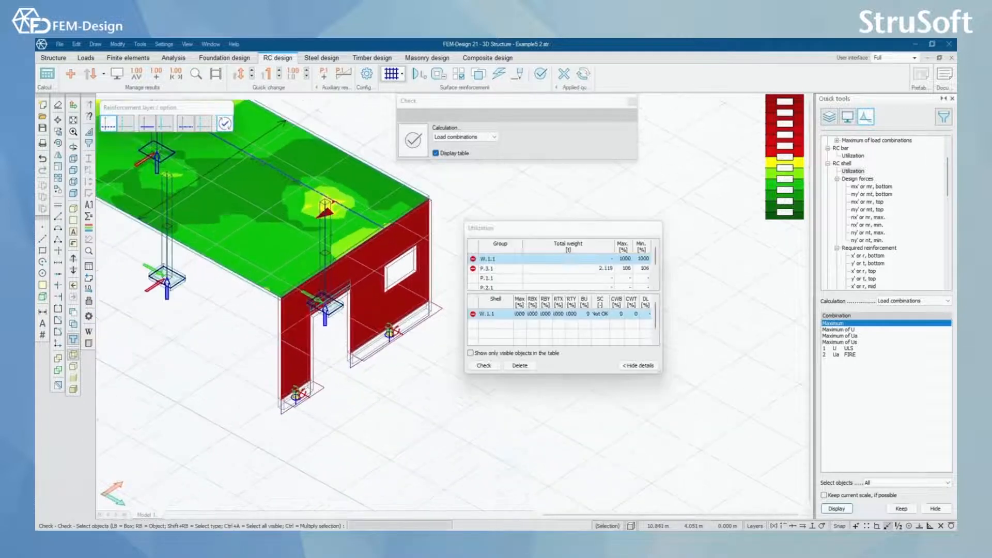
{"action": "left_click", "coordinate": [499, 74]}
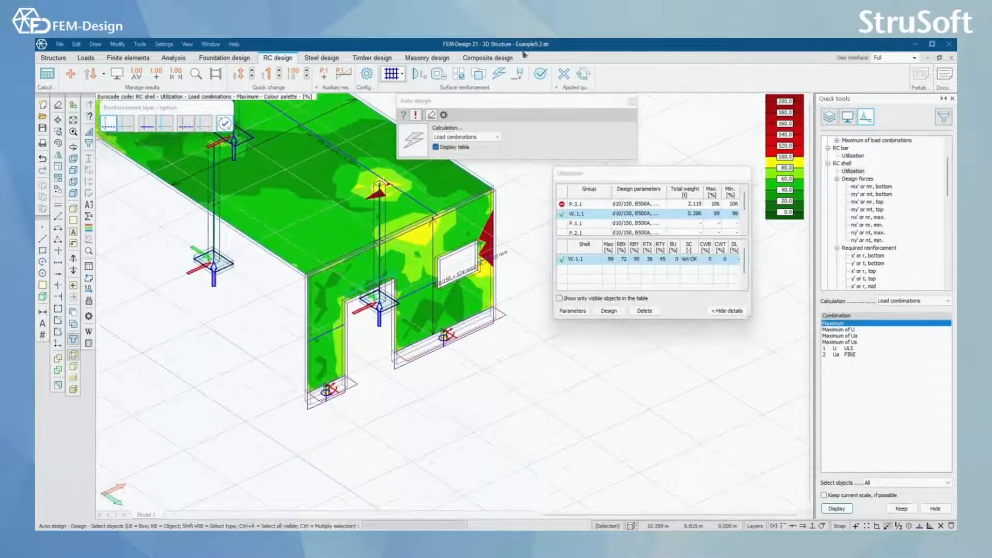
{"action": "mouse_move", "coordinate": [500, 75]}
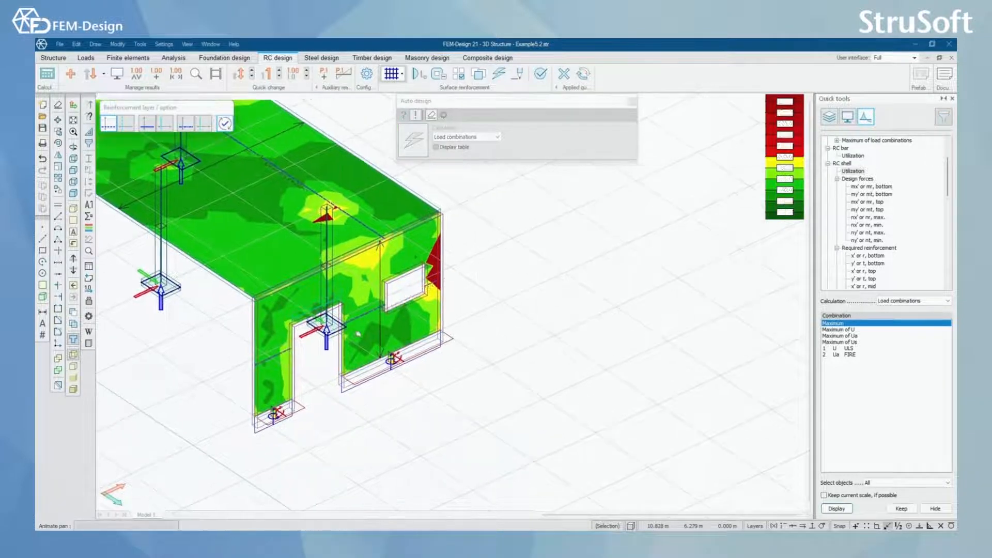
{"action": "left_click", "coordinate": [435, 147]}
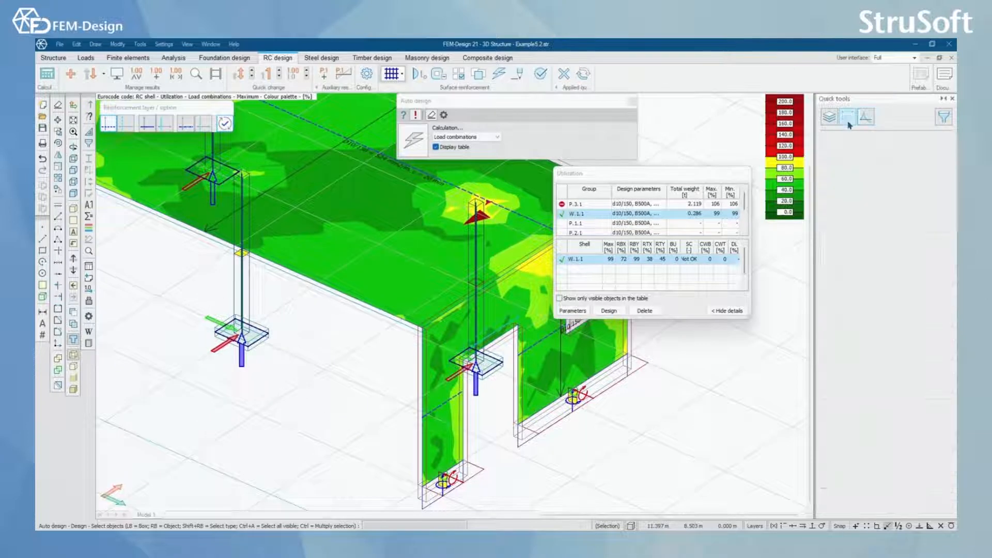
{"action": "left_click", "coordinate": [843, 119]}
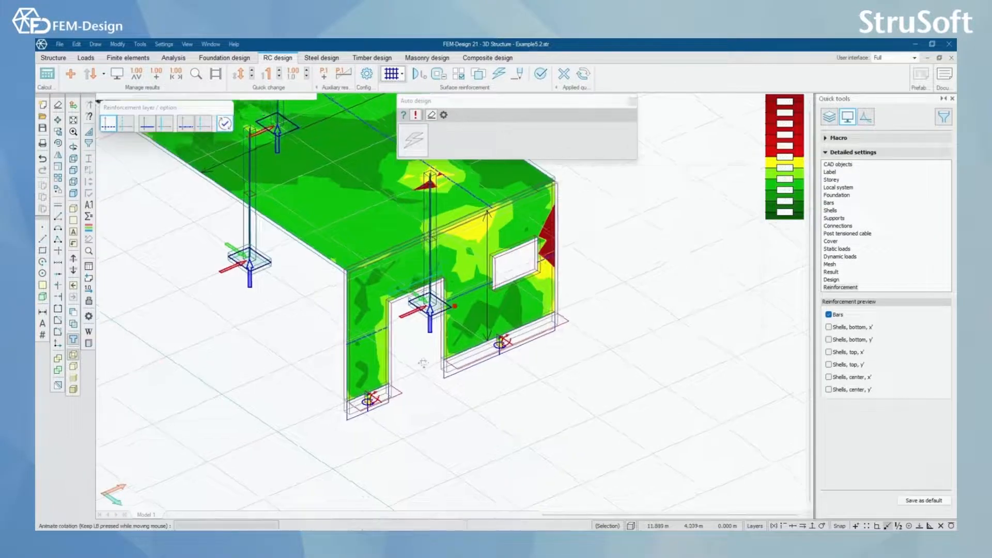
{"action": "left_click", "coordinate": [413, 140]}
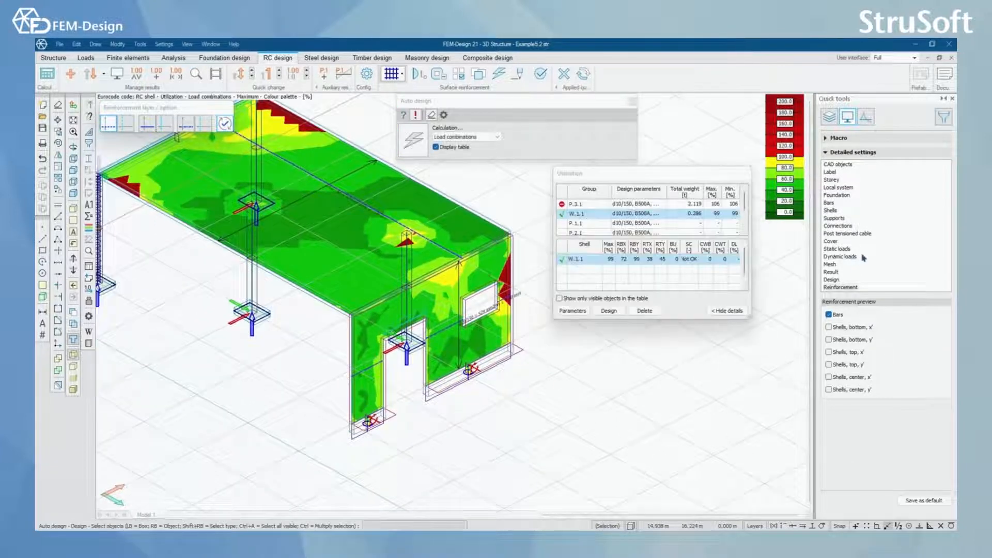
Preview bottom x', bottom y' and top shell reinforcement bars on the slab and walls.
{"action": "left_click", "coordinate": [829, 327]}
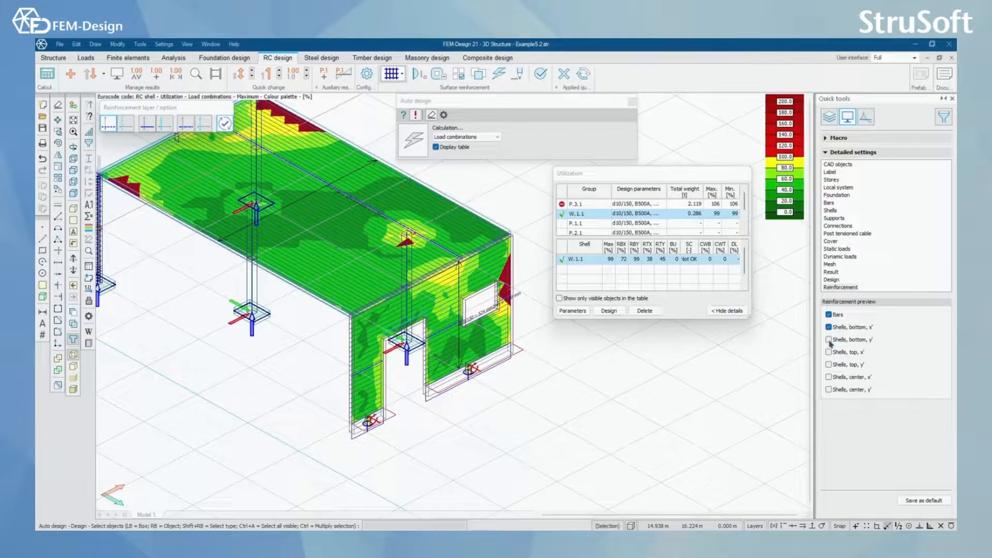
{"action": "left_click", "coordinate": [829, 340]}
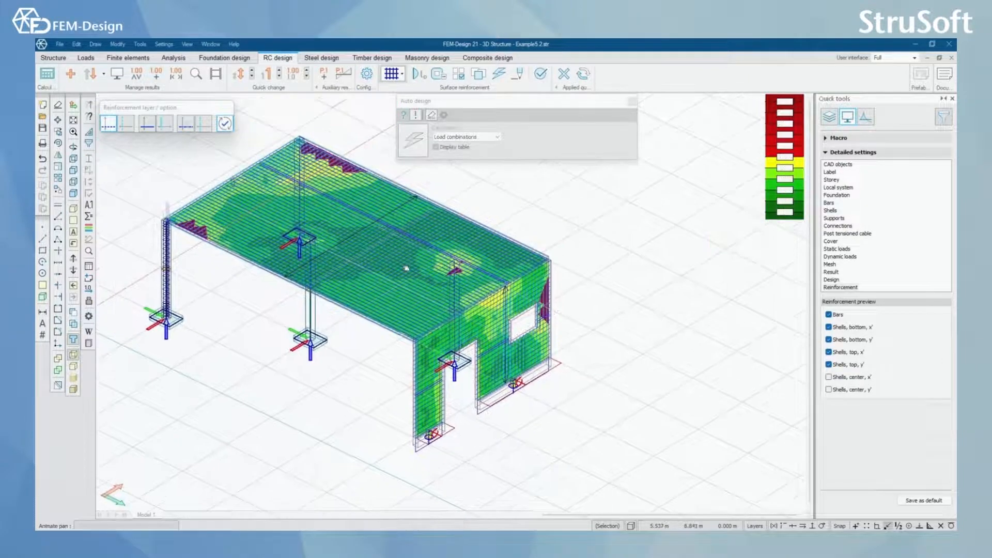
{"action": "left_click", "coordinate": [437, 147]}
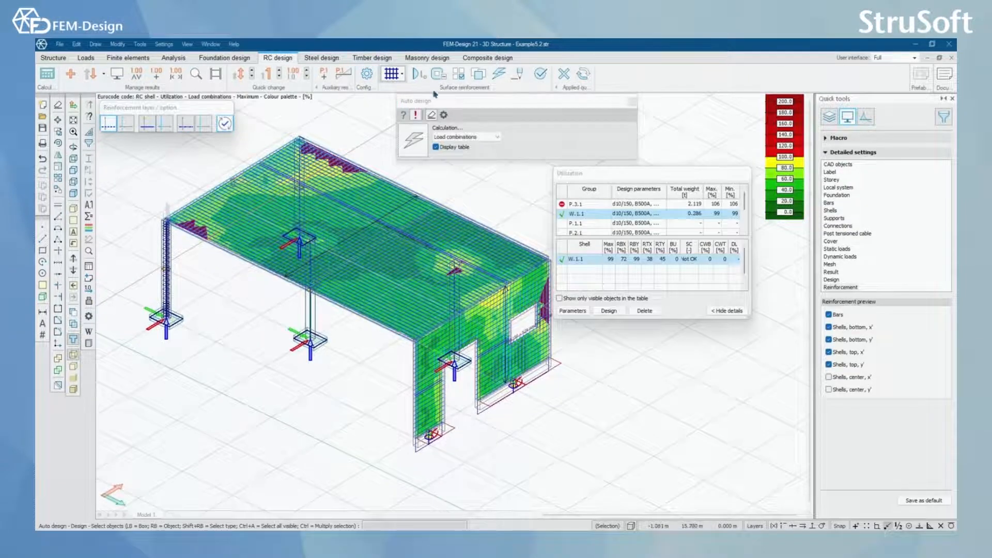
{"action": "left_click", "coordinate": [392, 74]}
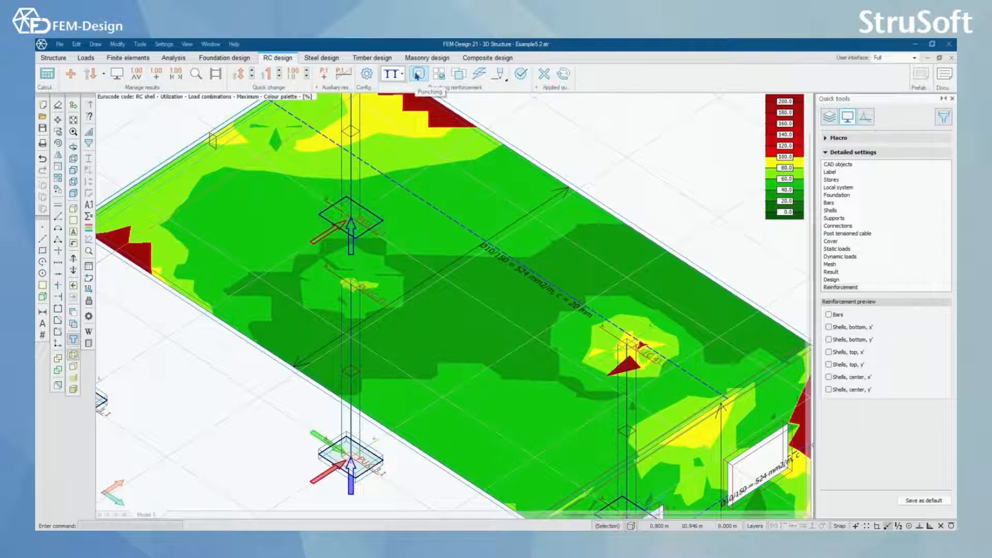
{"action": "mouse_move", "coordinate": [438, 73]}
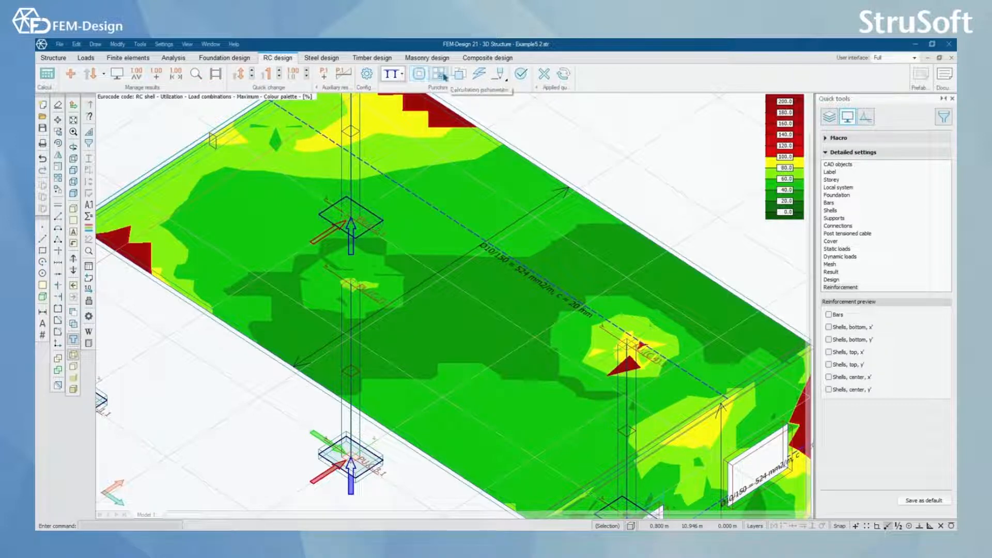
Assign punching parameters at the column heads, choose the reinforcement type, and auto-design.
{"action": "left_click", "coordinate": [418, 74]}
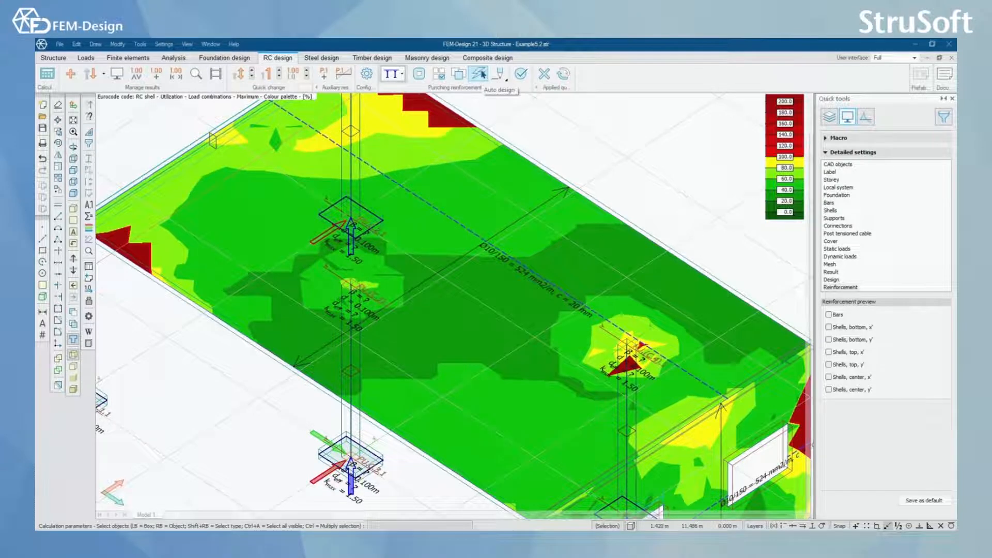
{"action": "left_click", "coordinate": [500, 74]}
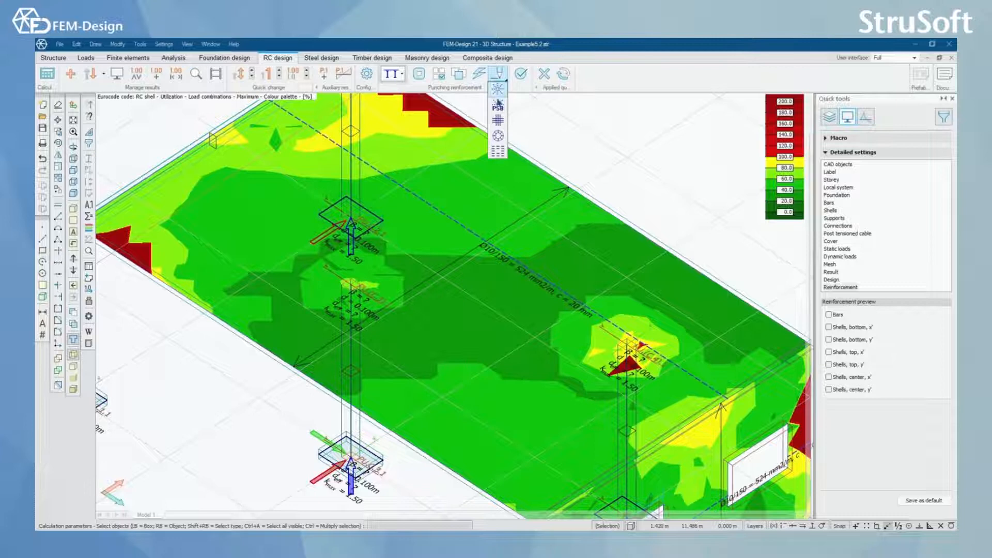
{"action": "mouse_move", "coordinate": [498, 105]}
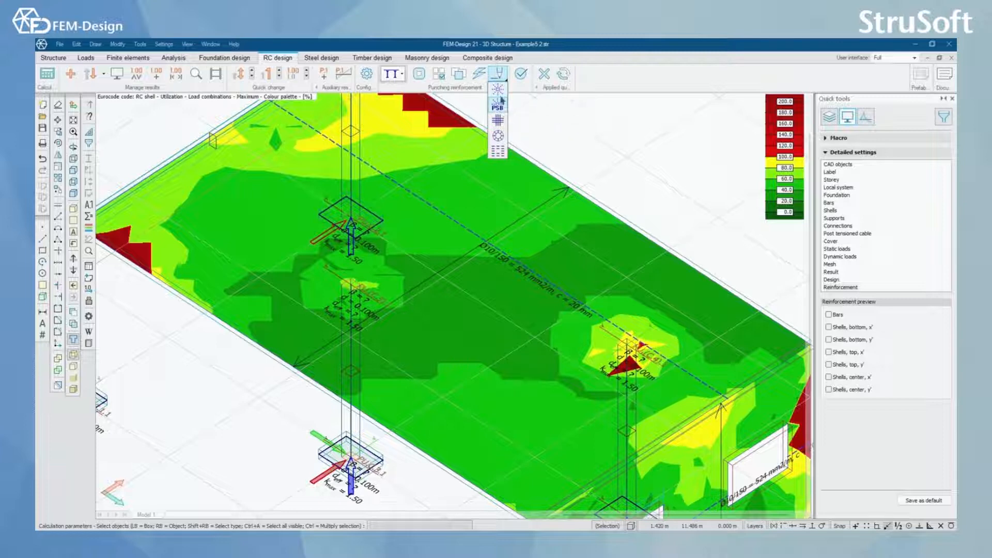
{"action": "mouse_move", "coordinate": [499, 102]}
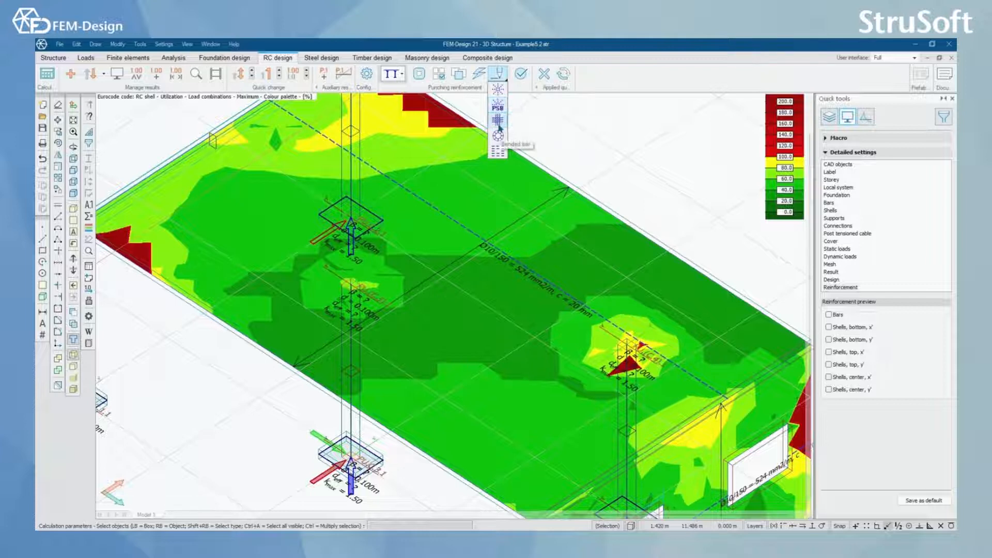
{"action": "mouse_move", "coordinate": [498, 136]}
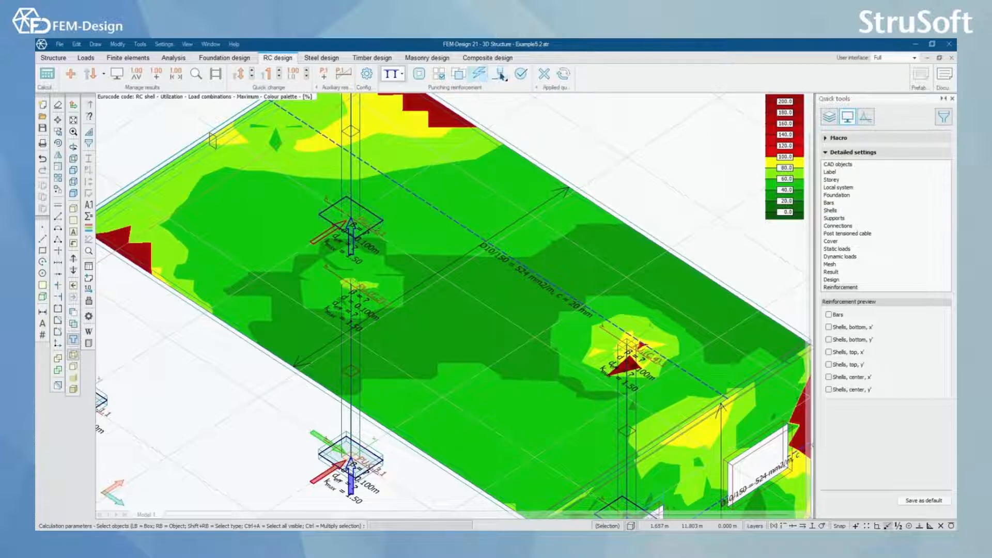
{"action": "left_click", "coordinate": [499, 73]}
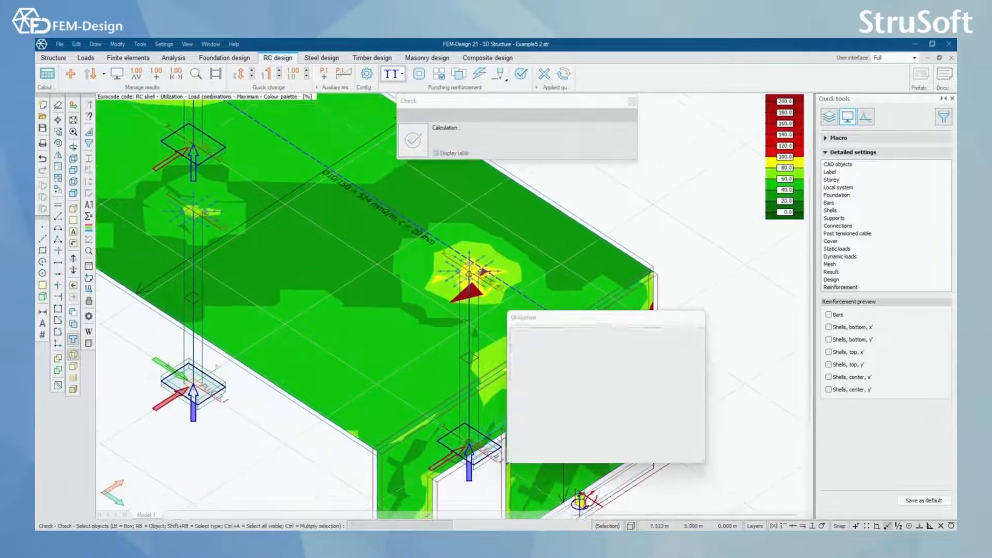
Check punching and display RC punching utilization, with PU.C.4.1 reaching 87%.
{"action": "left_click", "coordinate": [438, 153]}
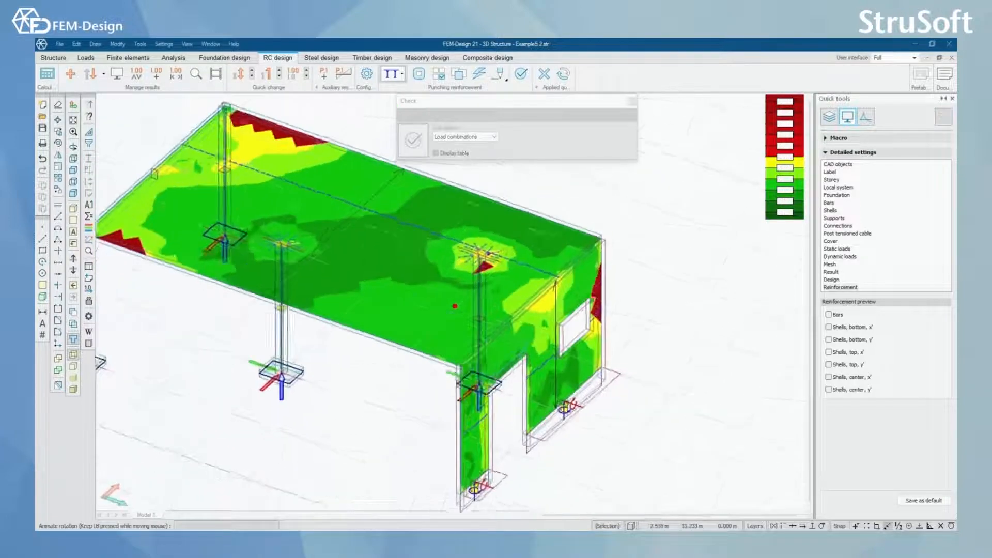
{"action": "left_click", "coordinate": [439, 152]}
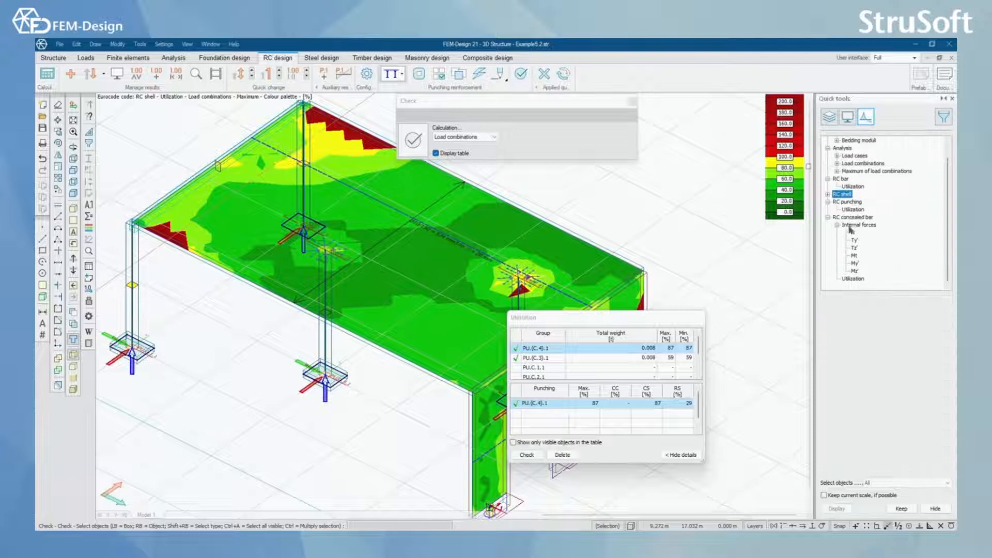
{"action": "left_click", "coordinate": [854, 210]}
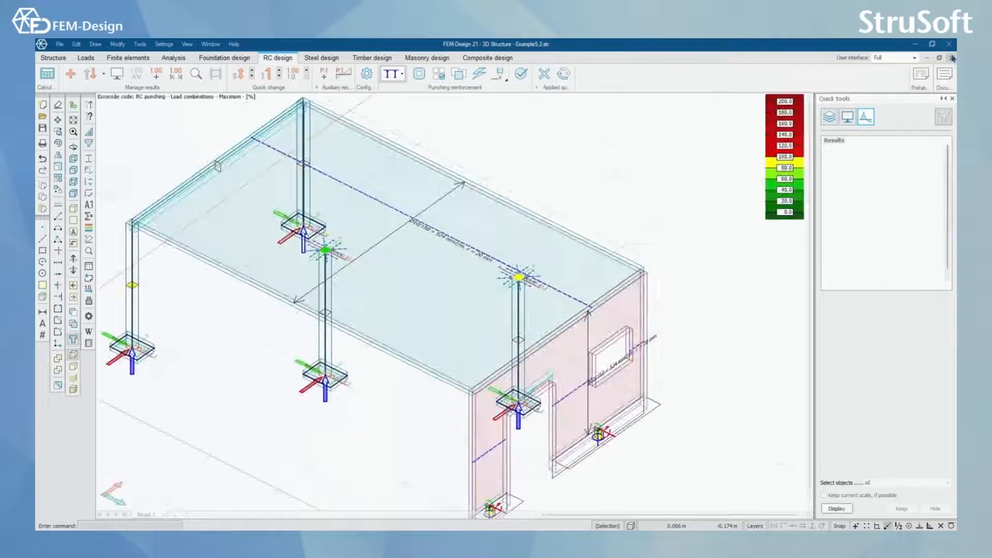
{"action": "left_click", "coordinate": [392, 73]}
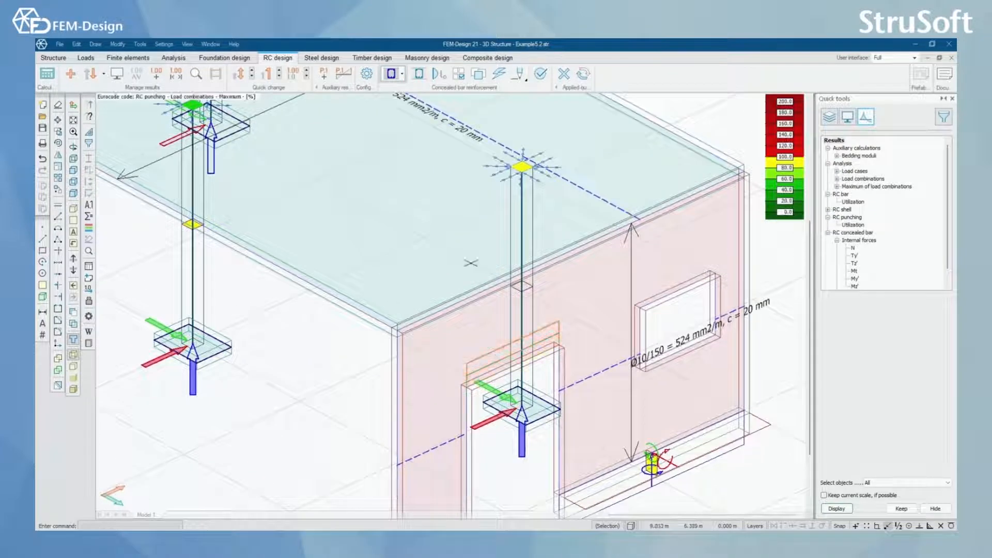
{"action": "mouse_move", "coordinate": [417, 74]}
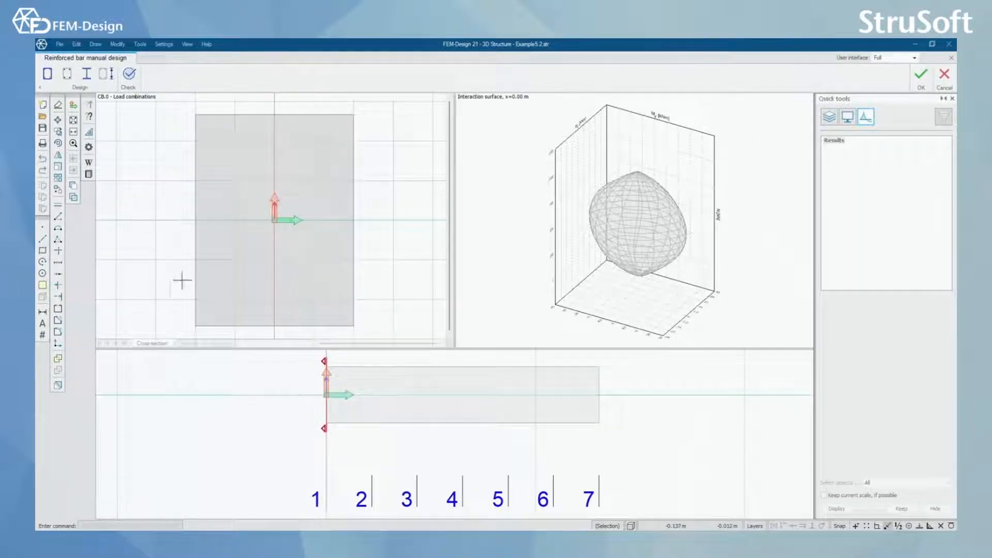
Add 12 mm stirrups (spacing 100, cover 20) over the full length and a longitudinal bar.
{"action": "left_click", "coordinate": [46, 74]}
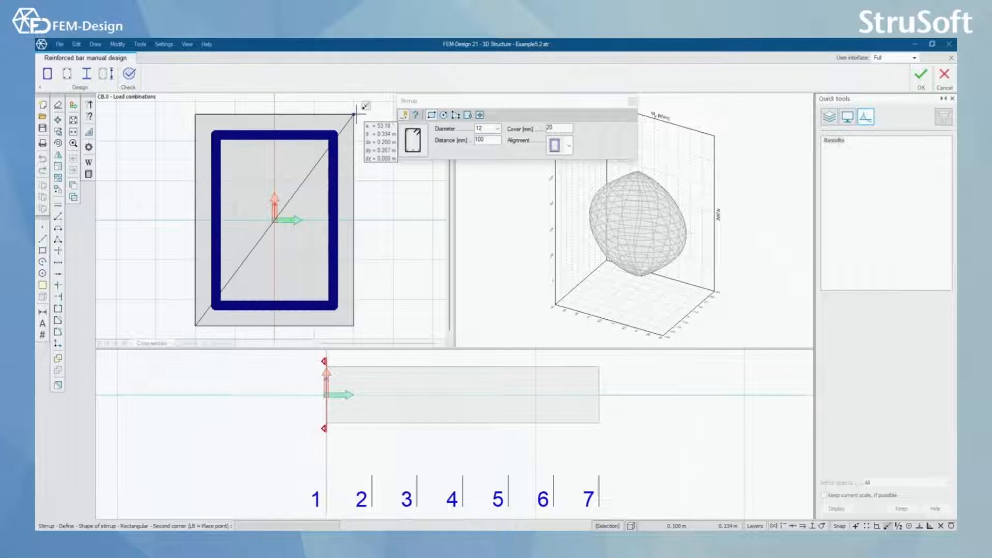
{"action": "left_click", "coordinate": [63, 73]}
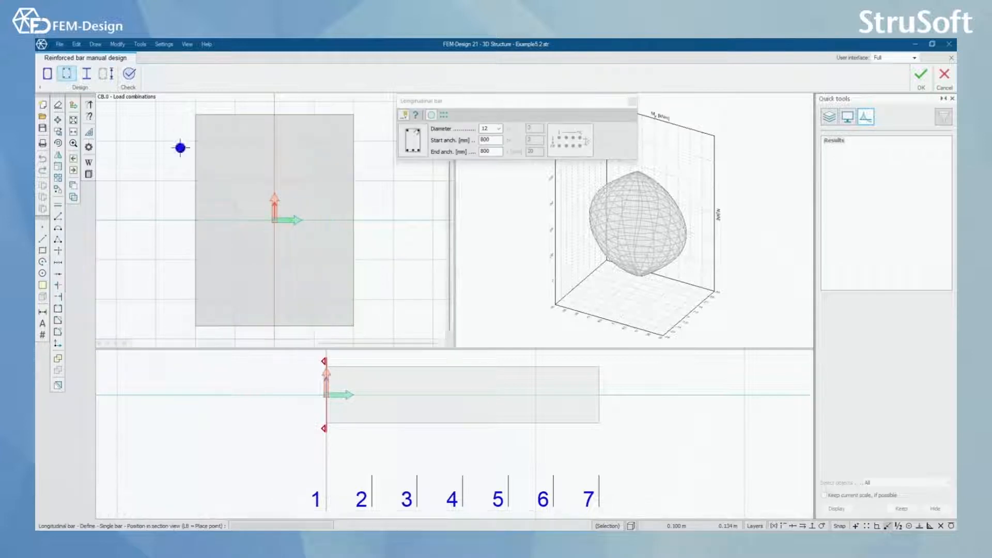
{"action": "left_click", "coordinate": [46, 73]}
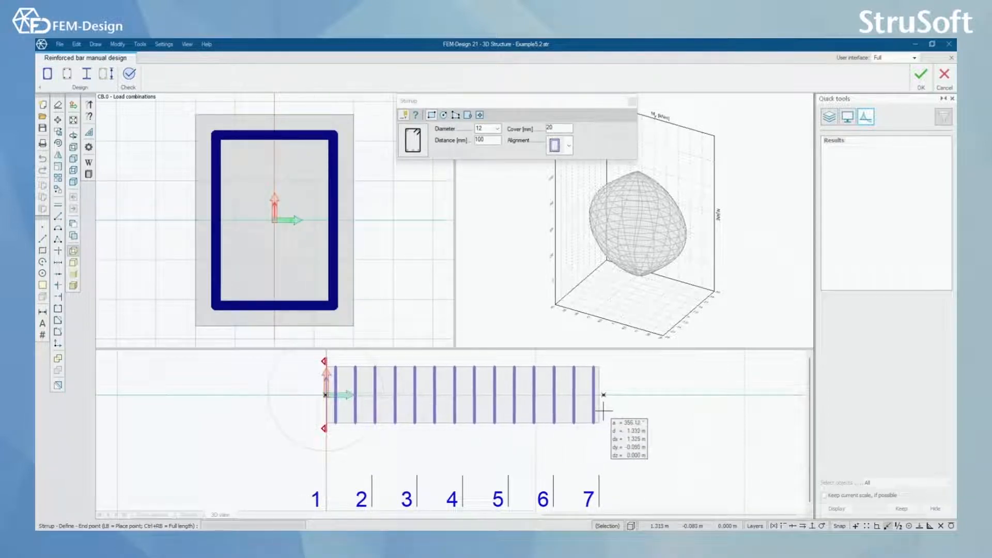
{"action": "left_click", "coordinate": [67, 74]}
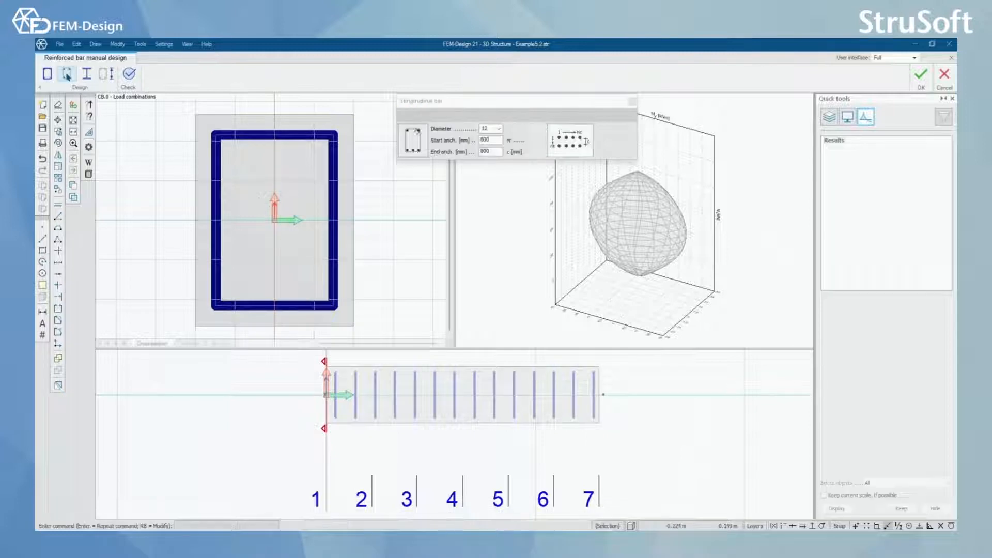
{"action": "left_click", "coordinate": [228, 296]}
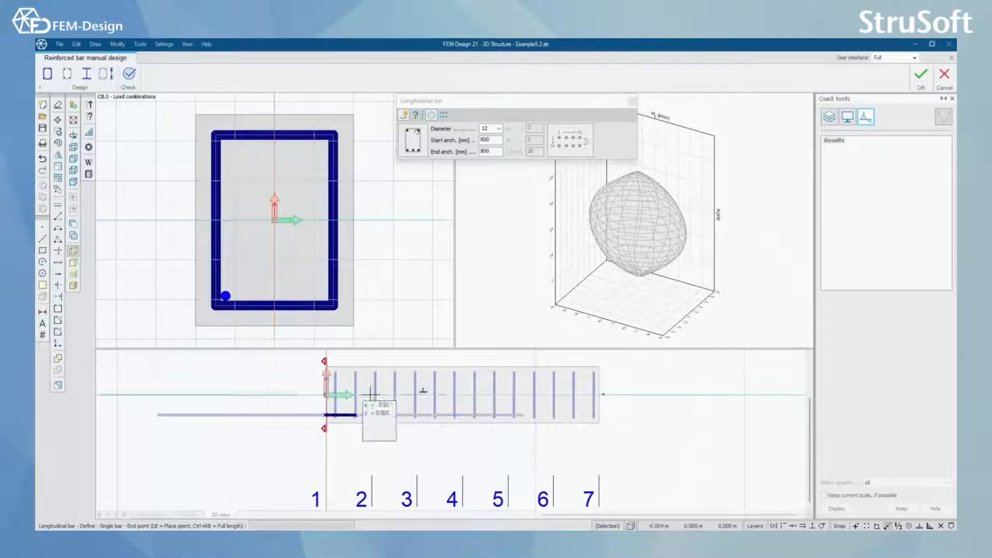
{"action": "left_click", "coordinate": [345, 299]}
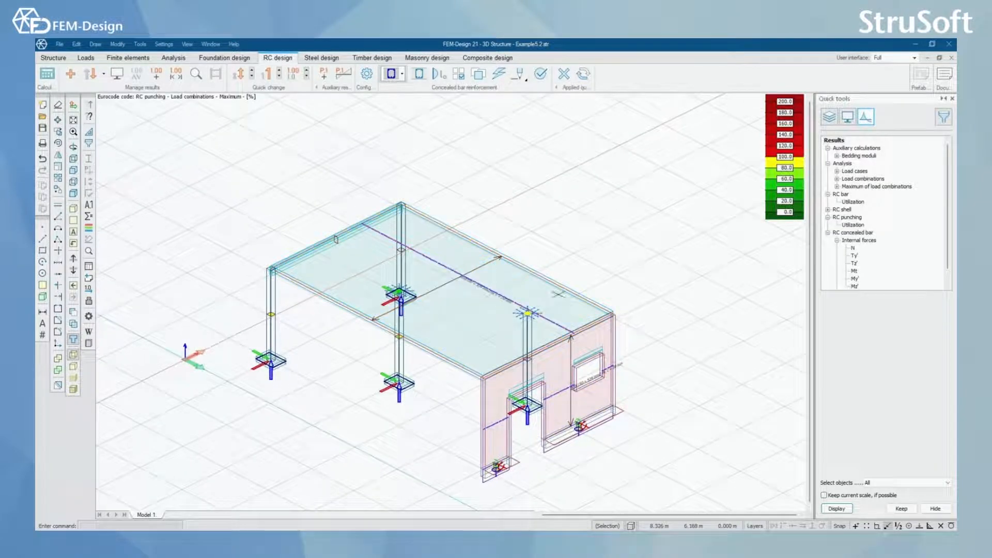
{"action": "left_click", "coordinate": [391, 74]}
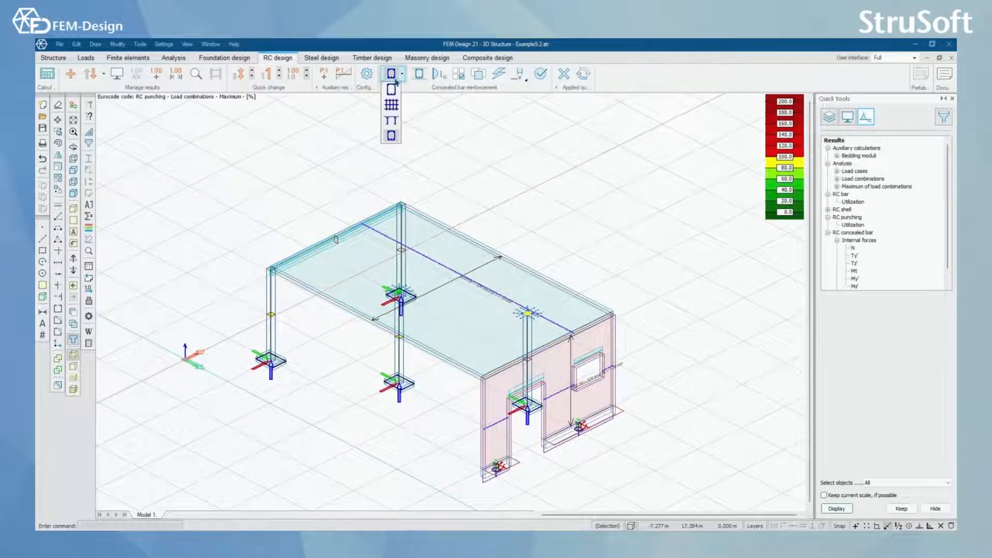
{"action": "mouse_move", "coordinate": [392, 104]}
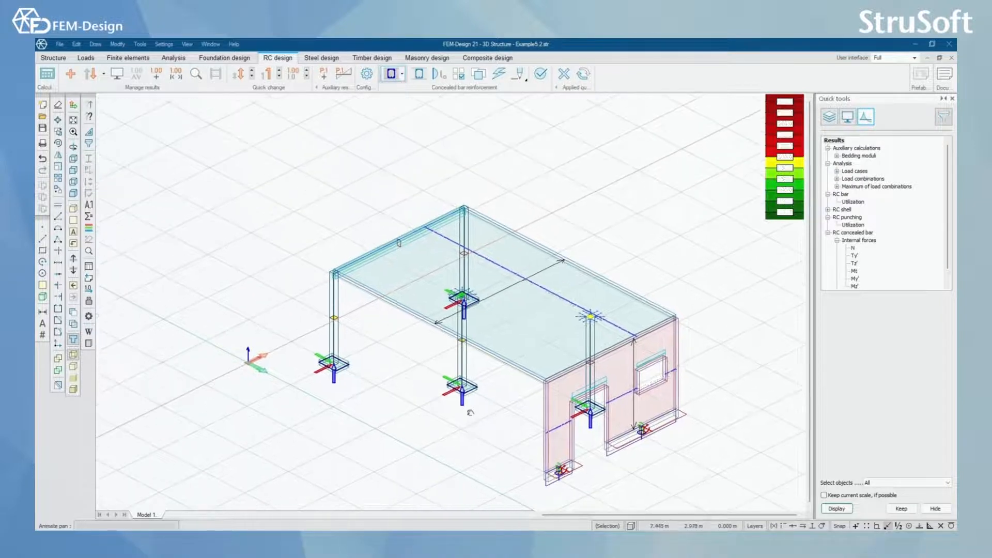
{"action": "left_click", "coordinate": [392, 74]}
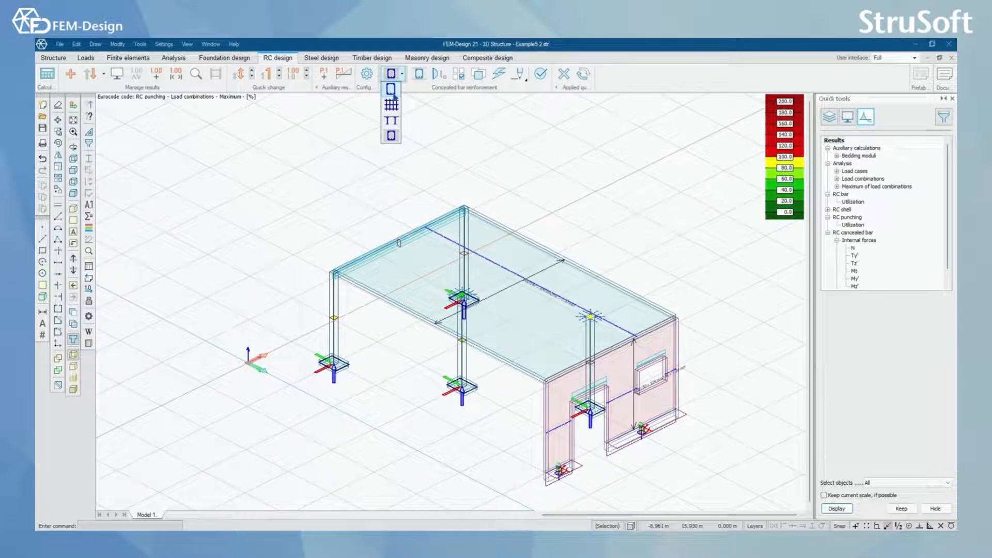